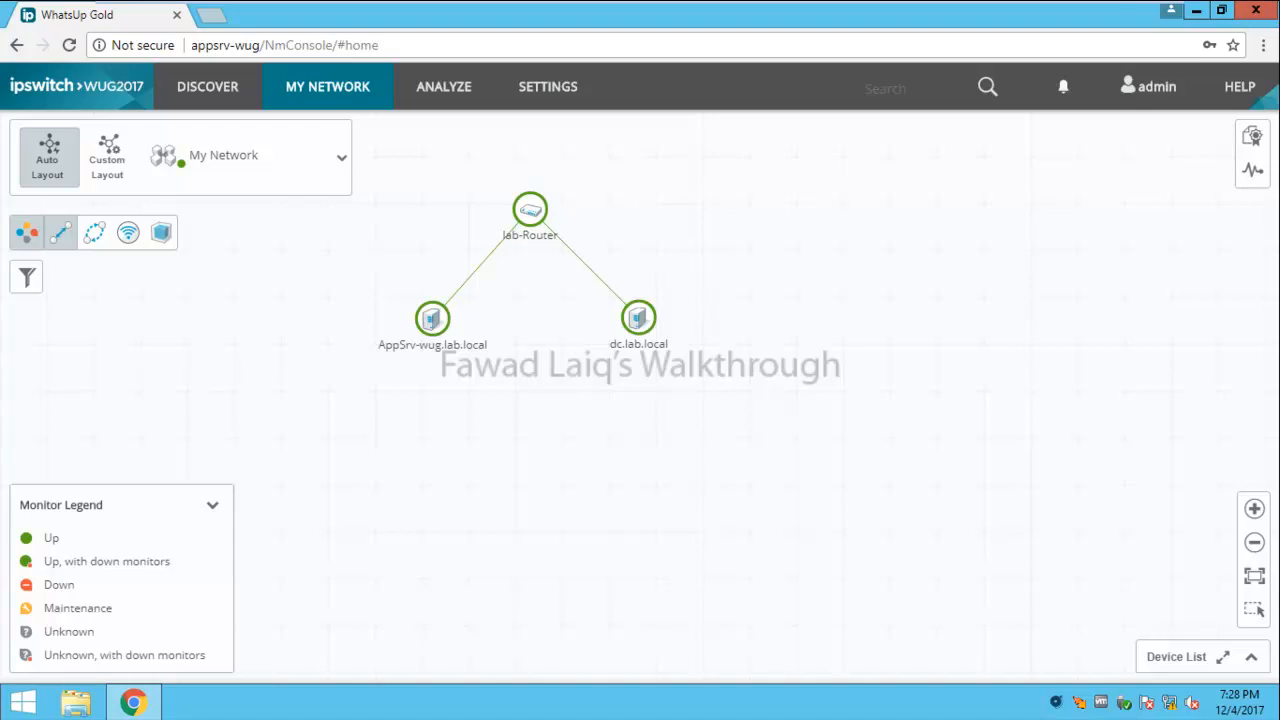
mouse_move(1141, 385)
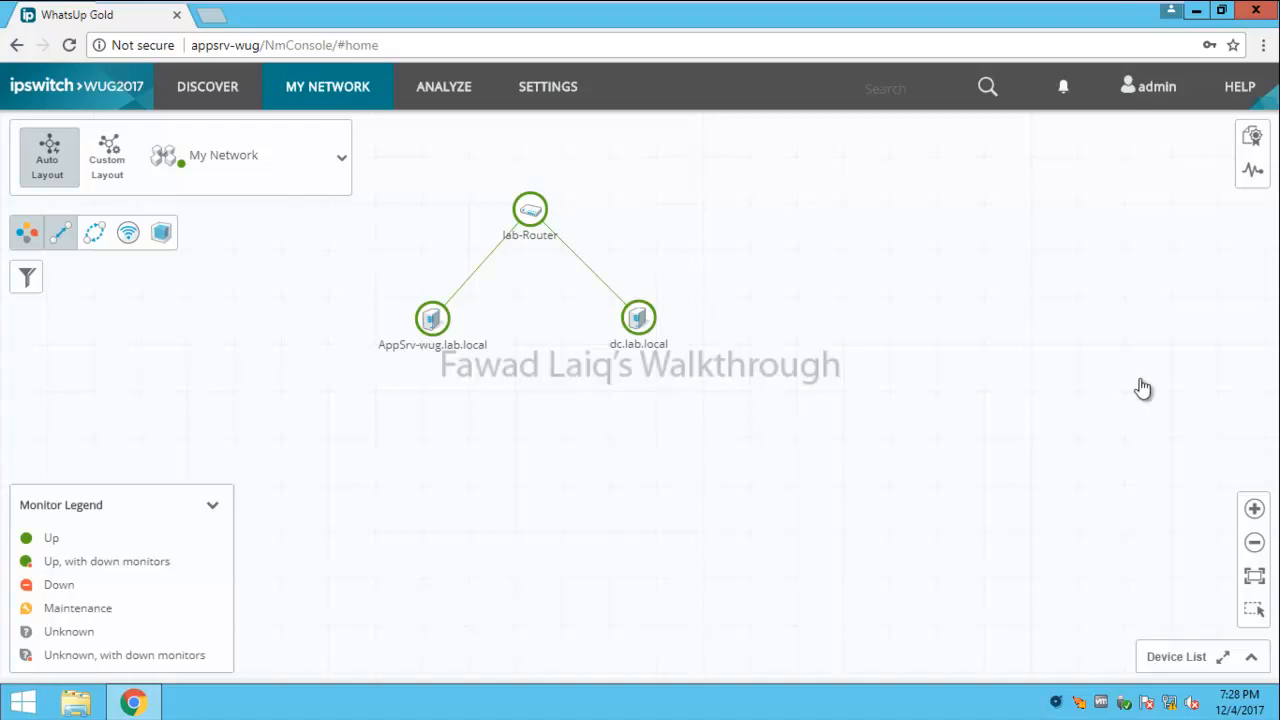
mouse_move(716, 277)
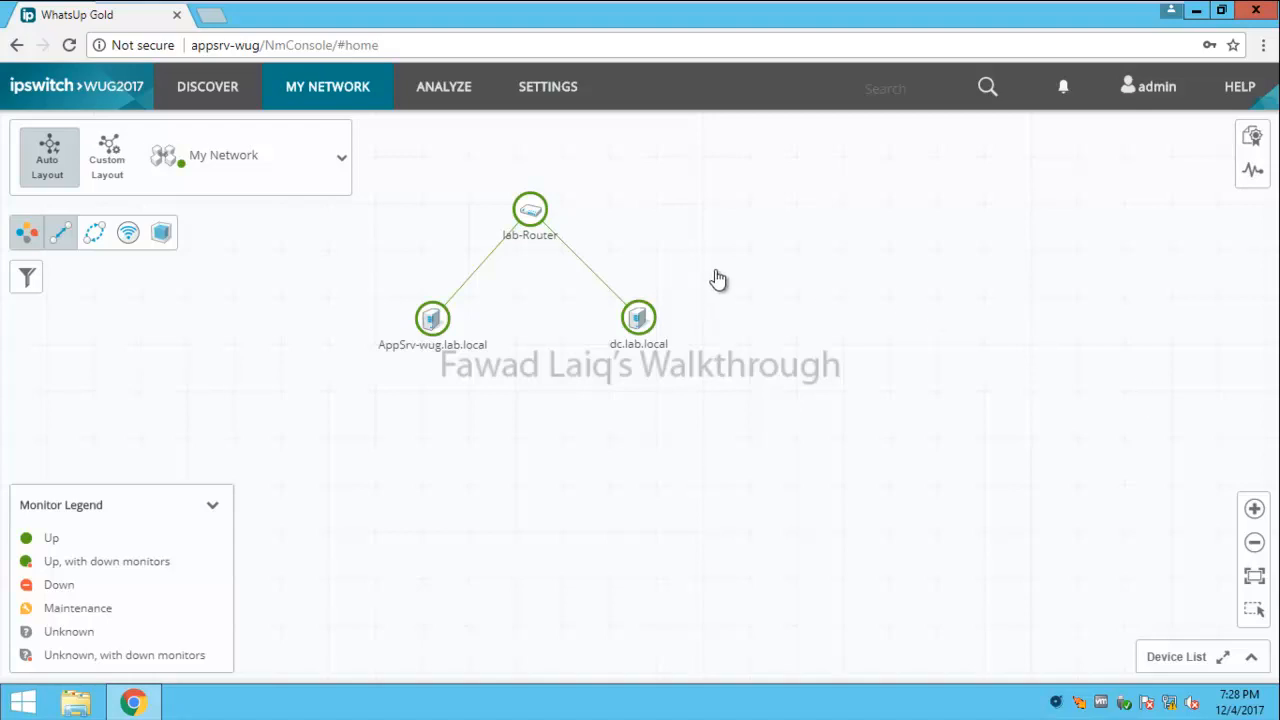
mouse_move(620, 243)
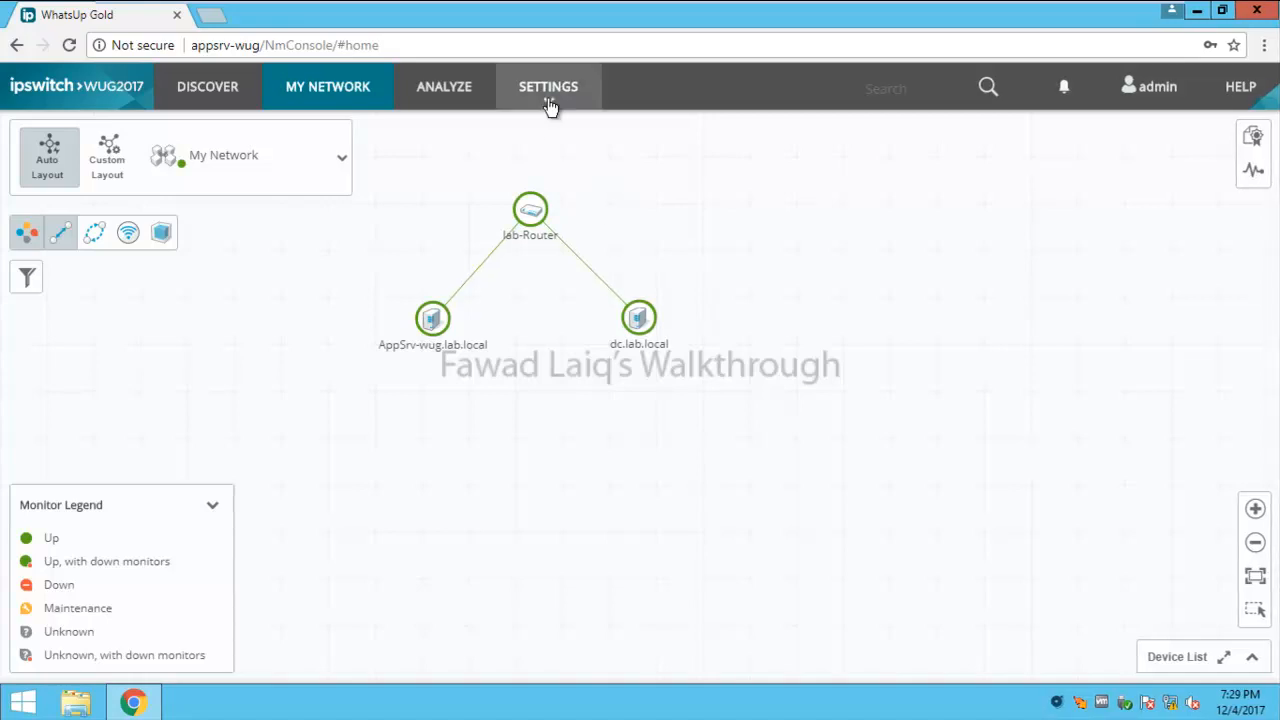
Step: Open Users & User Groups from Settings and show the Add menu's User and Group options
click(548, 86)
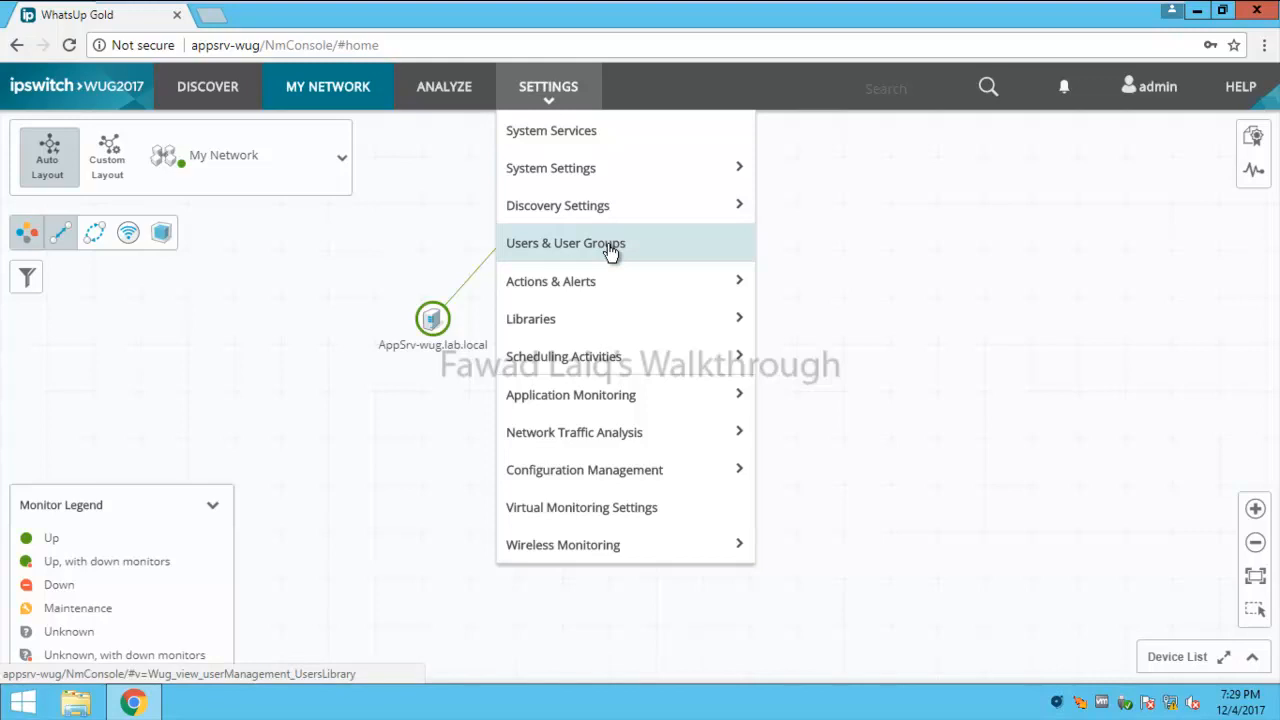
click(565, 243)
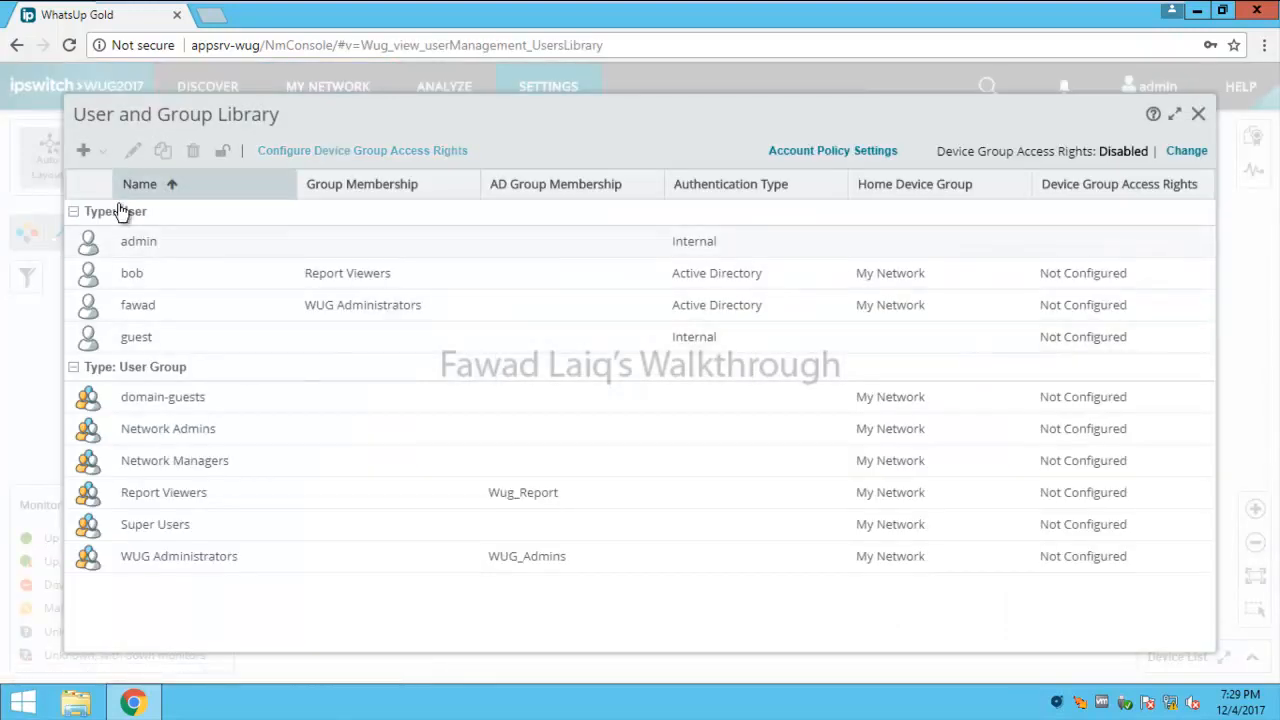
click(83, 150)
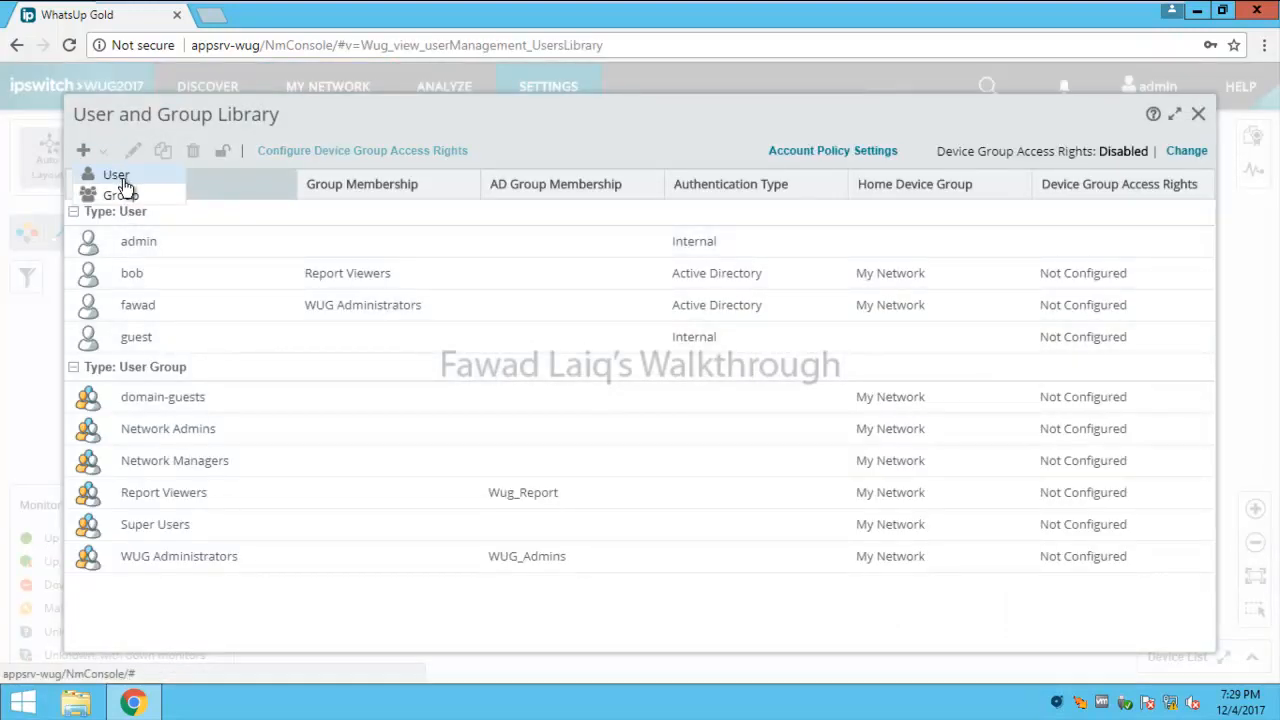
mouse_move(137, 198)
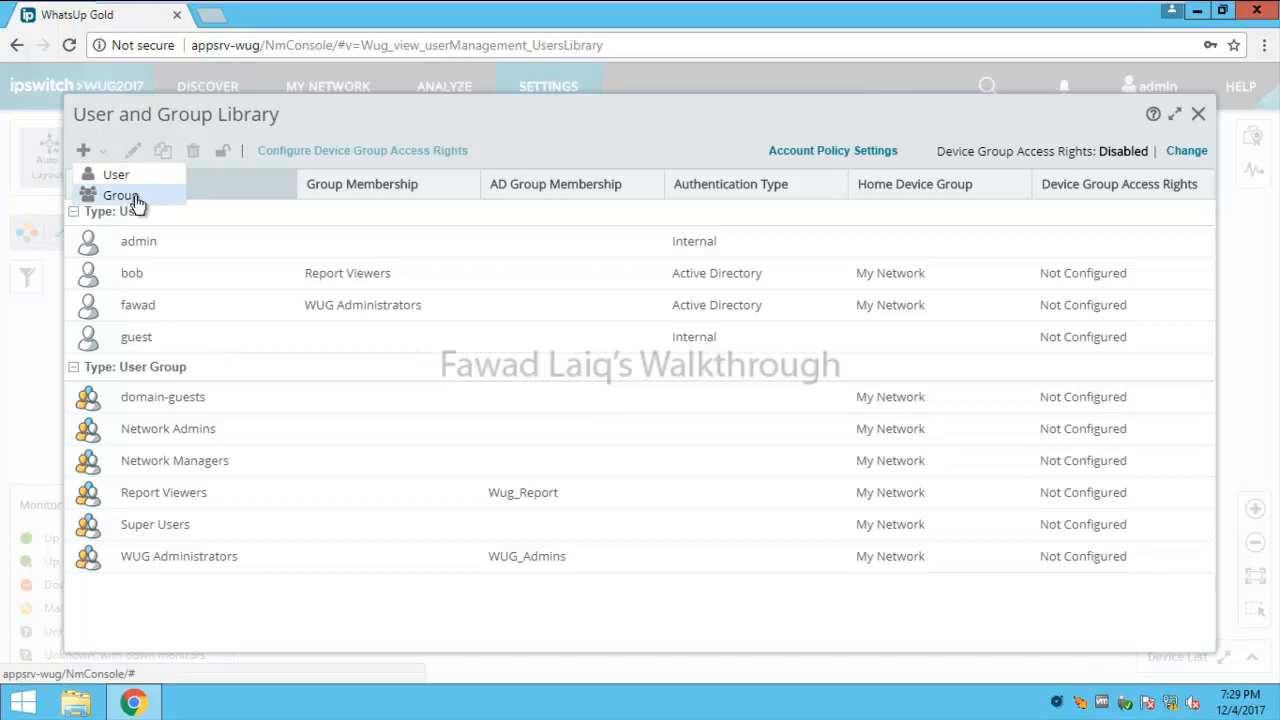
mouse_move(198, 610)
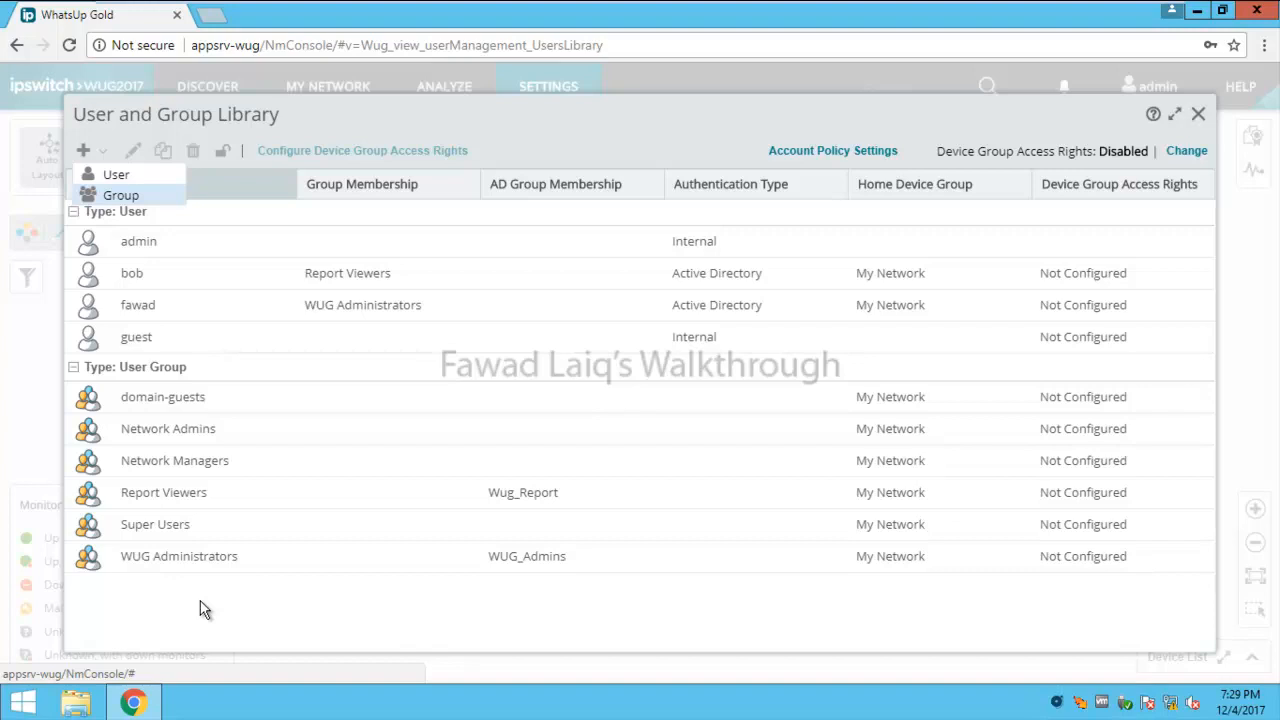
mouse_move(175, 530)
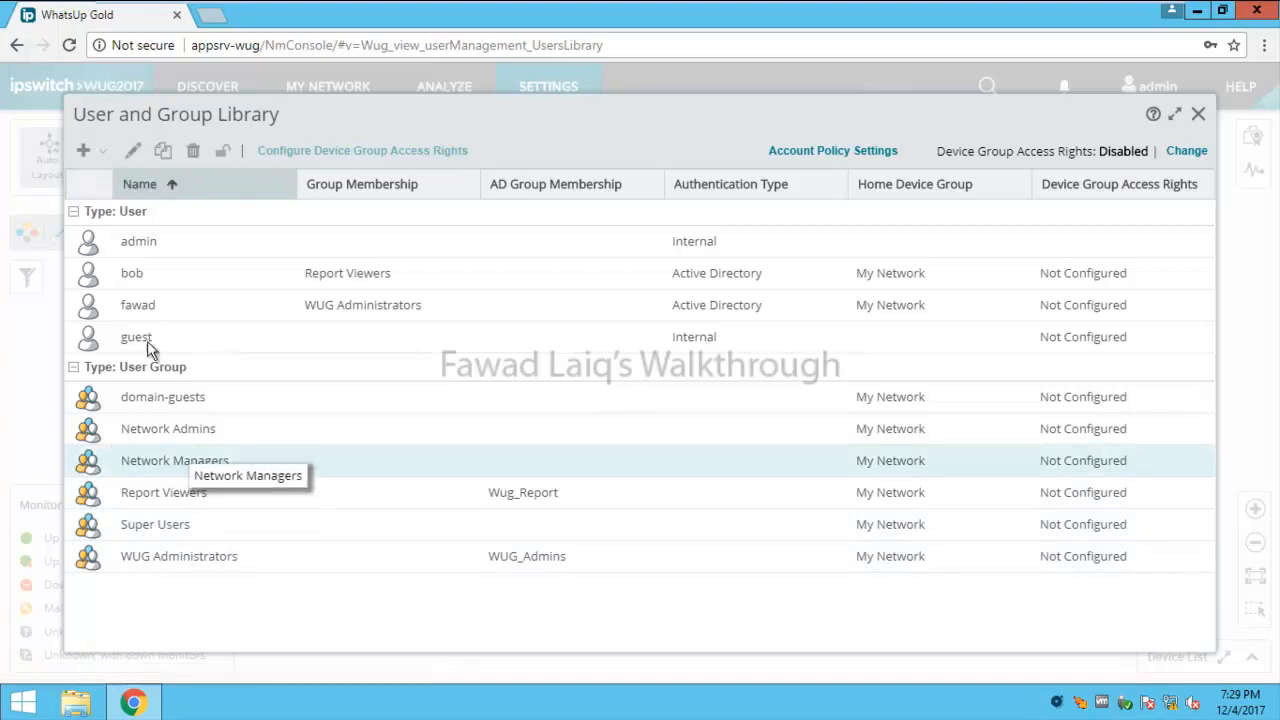
mouse_move(163, 150)
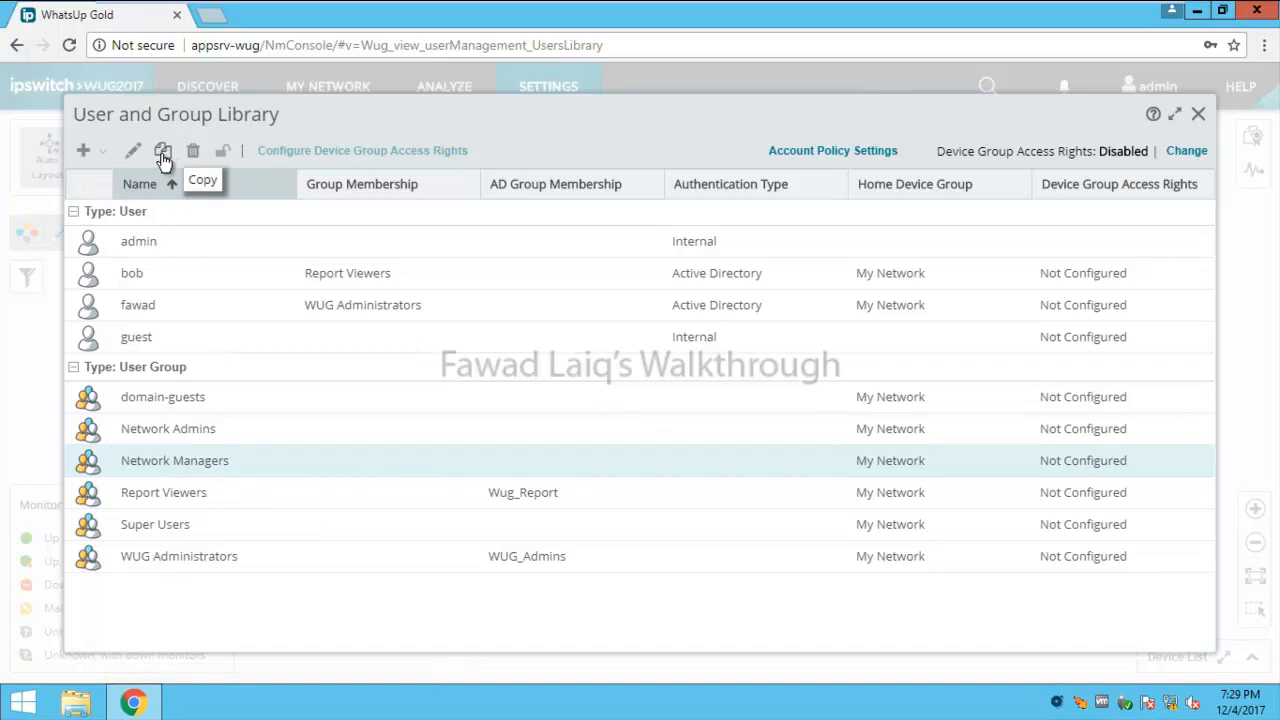
mouse_move(177, 512)
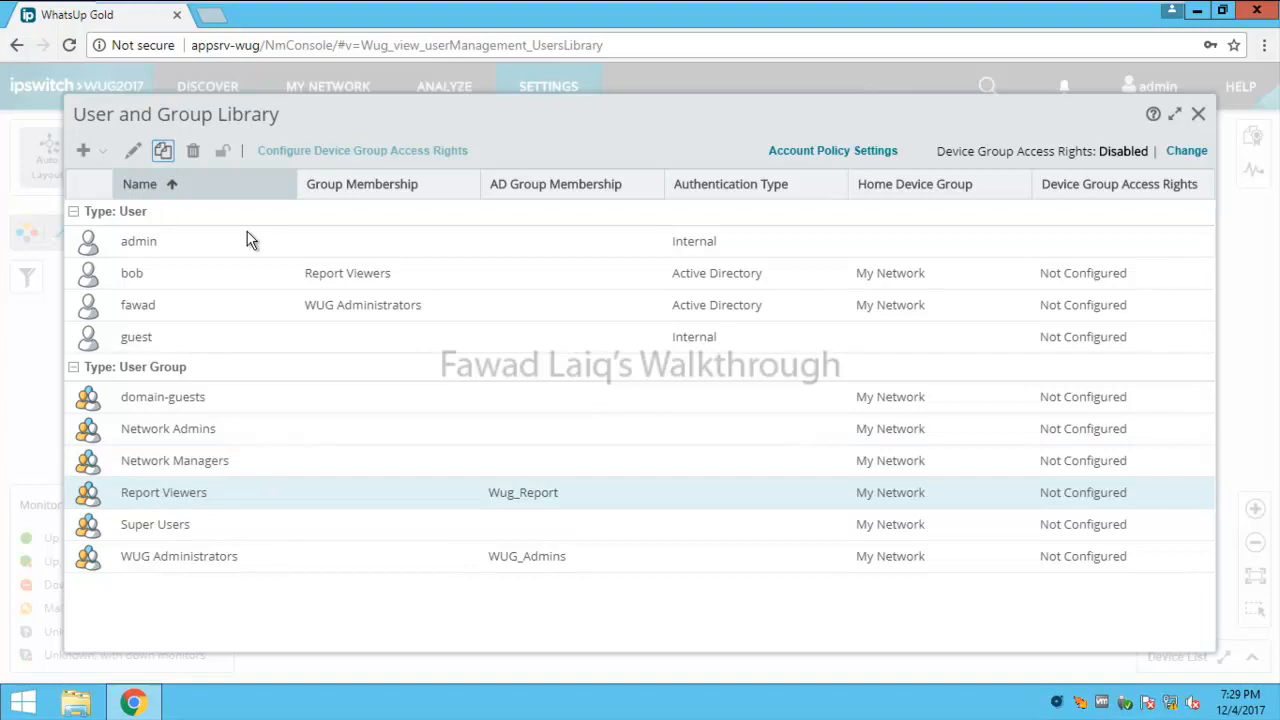
Step: Copy the Report Viewers group into a new group form
click(163, 151)
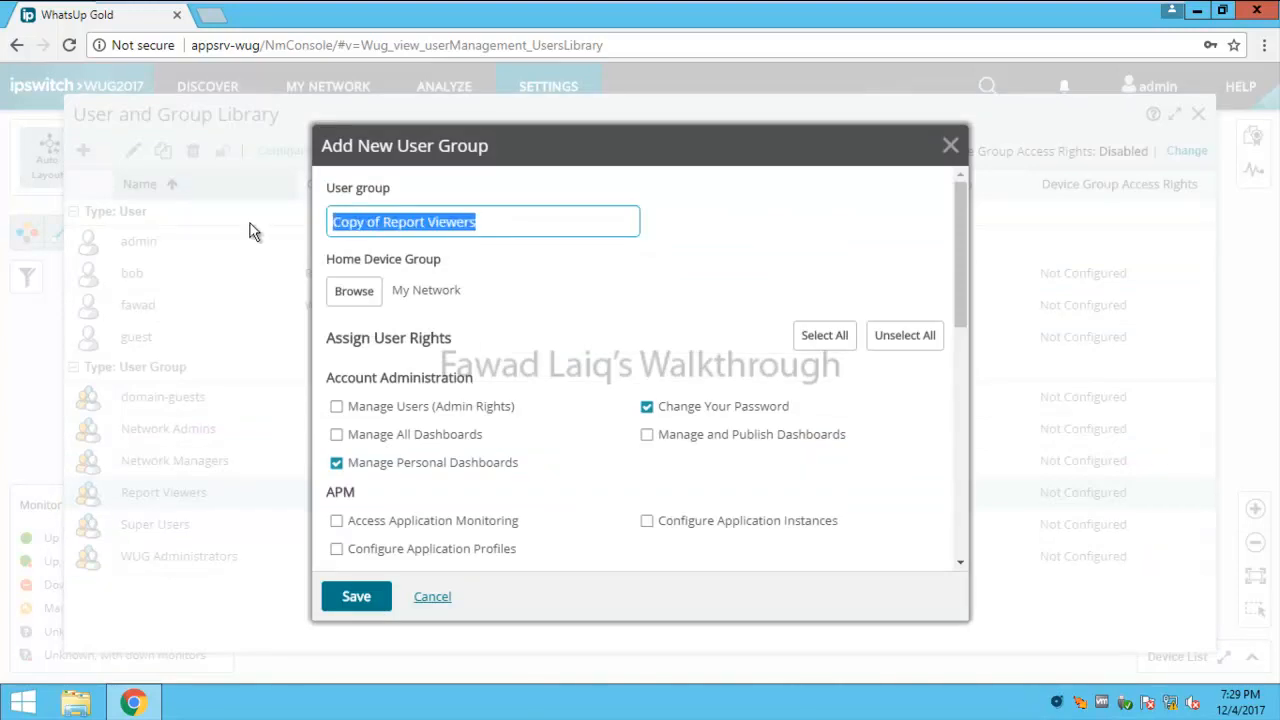
Step: Name the copied group 'Test Group', review its rights, and save it
text(Test G)
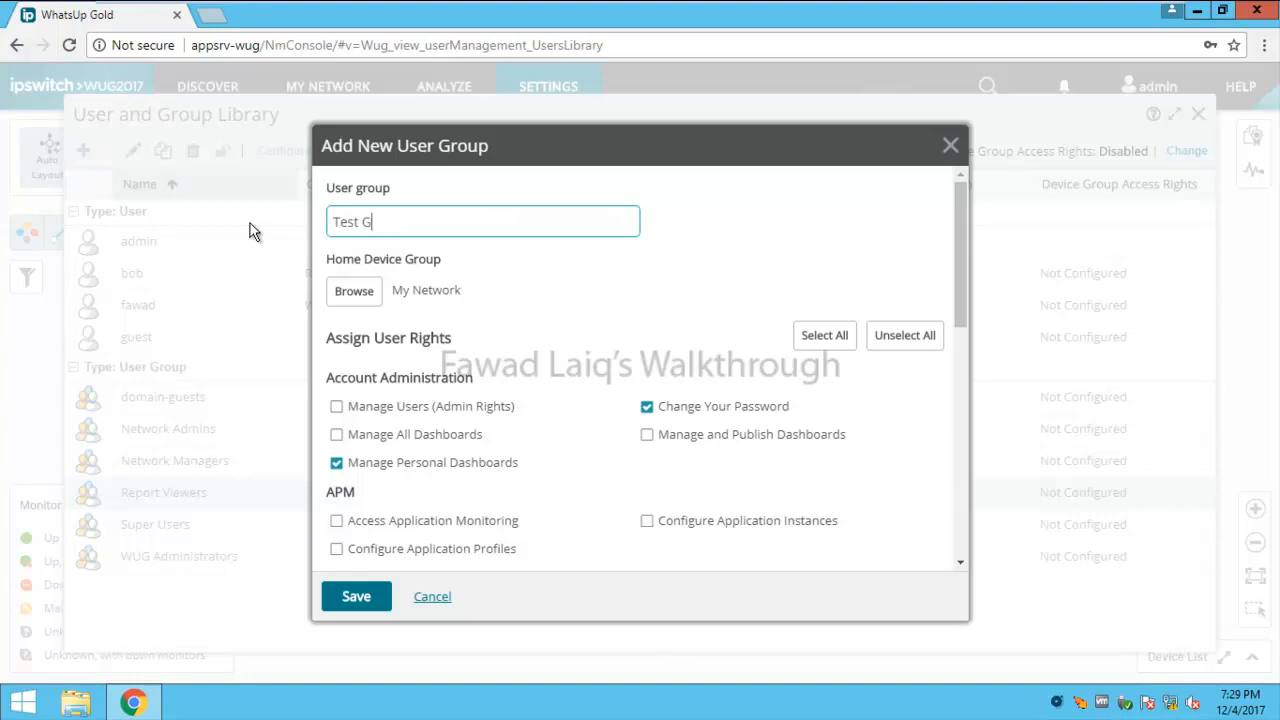
text(roup)
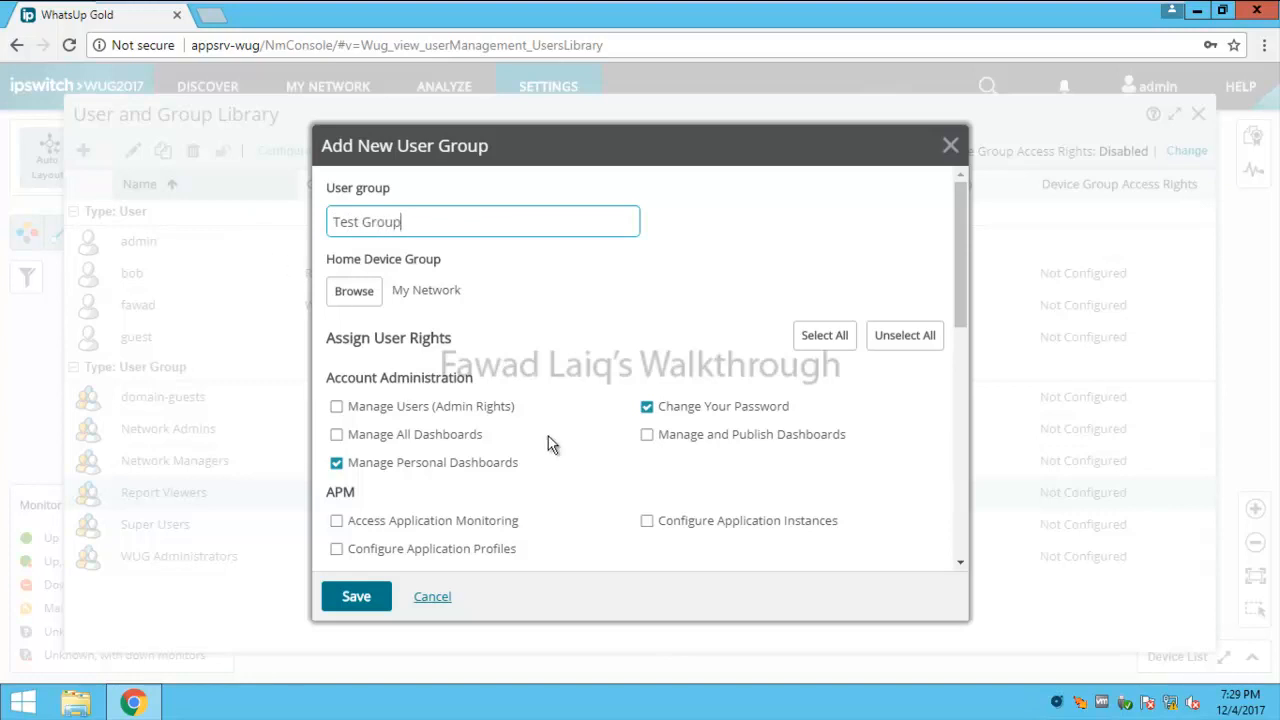
scroll(down, 3)
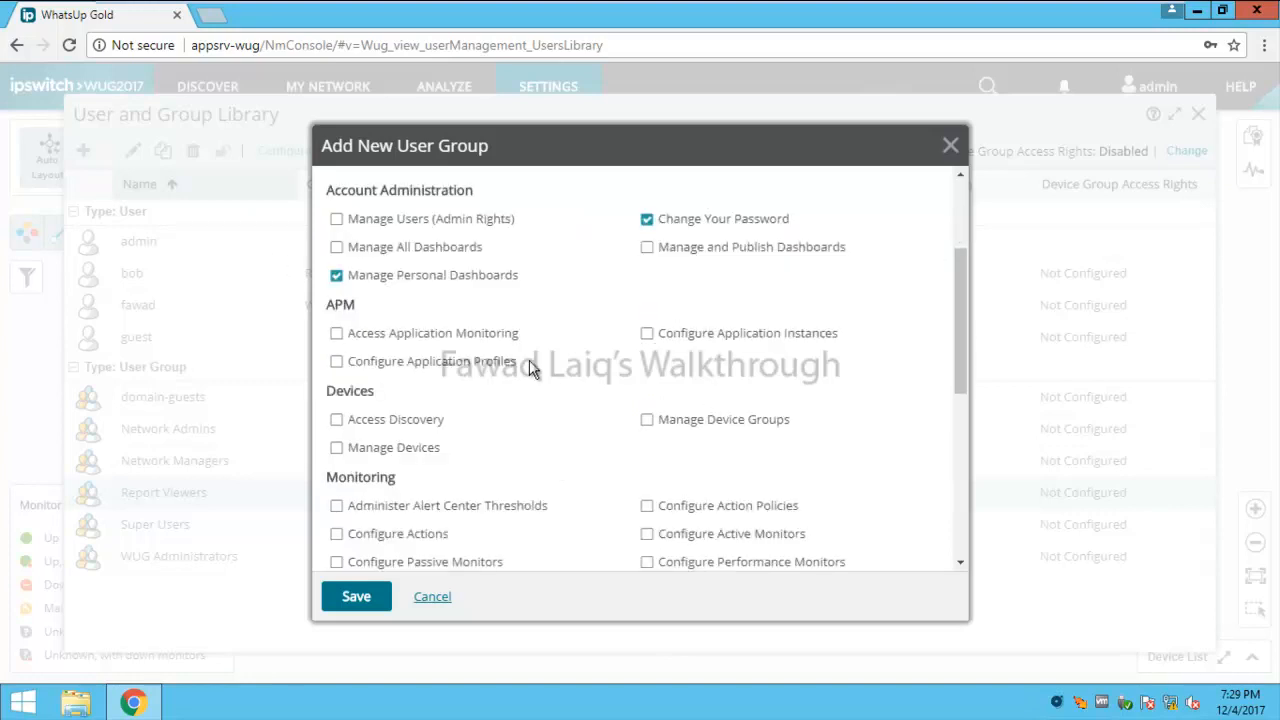
mouse_move(575, 438)
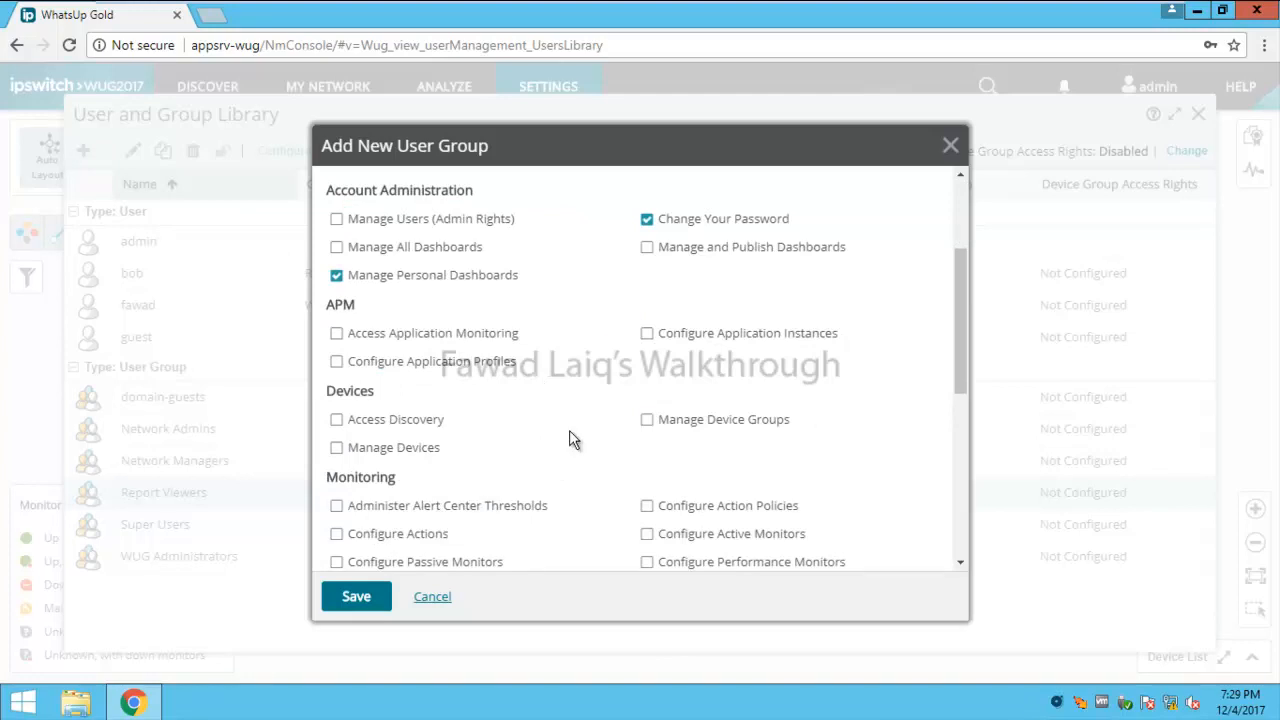
scroll(down, 3)
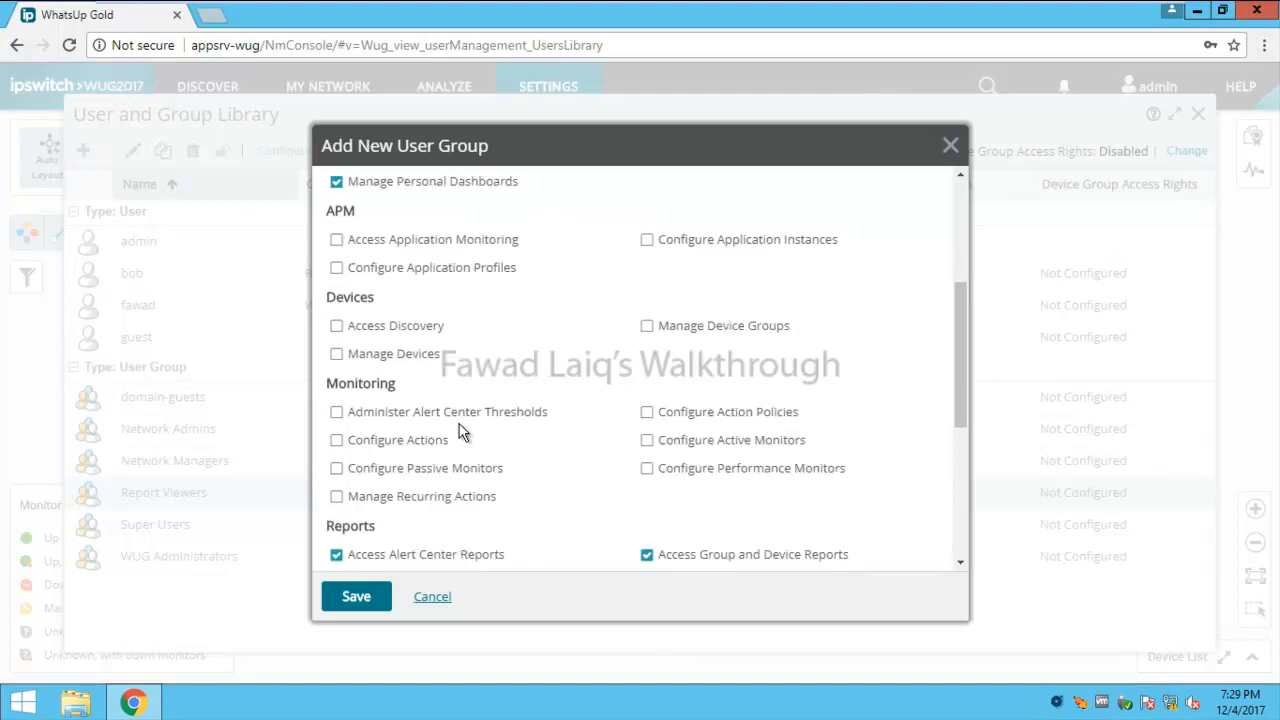
scroll(down, 3)
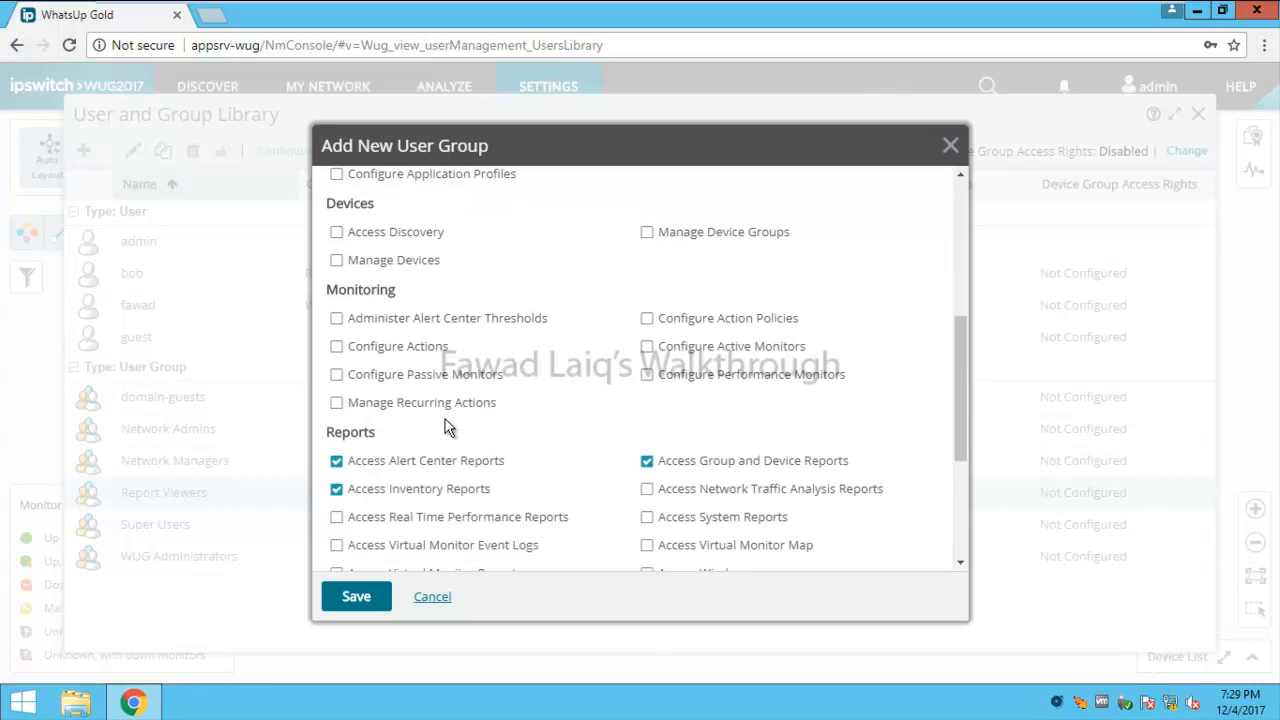
mouse_move(561, 480)
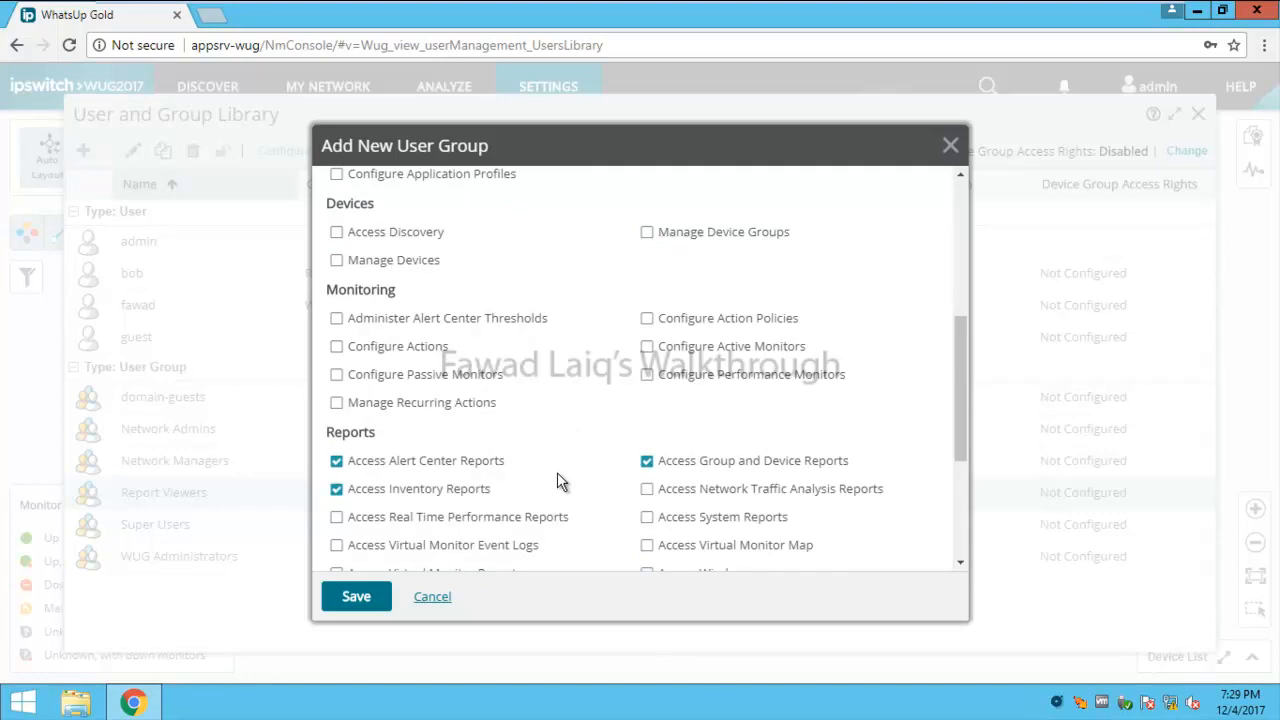
scroll(down, 3)
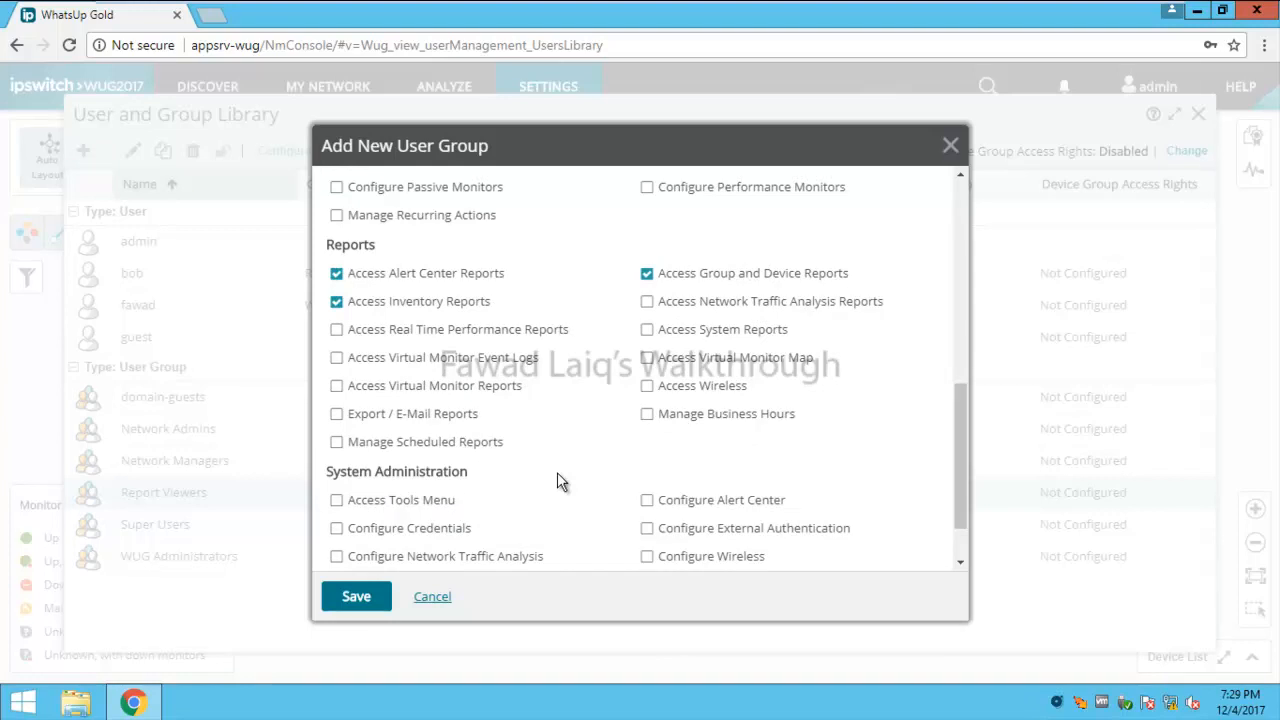
mouse_move(647, 357)
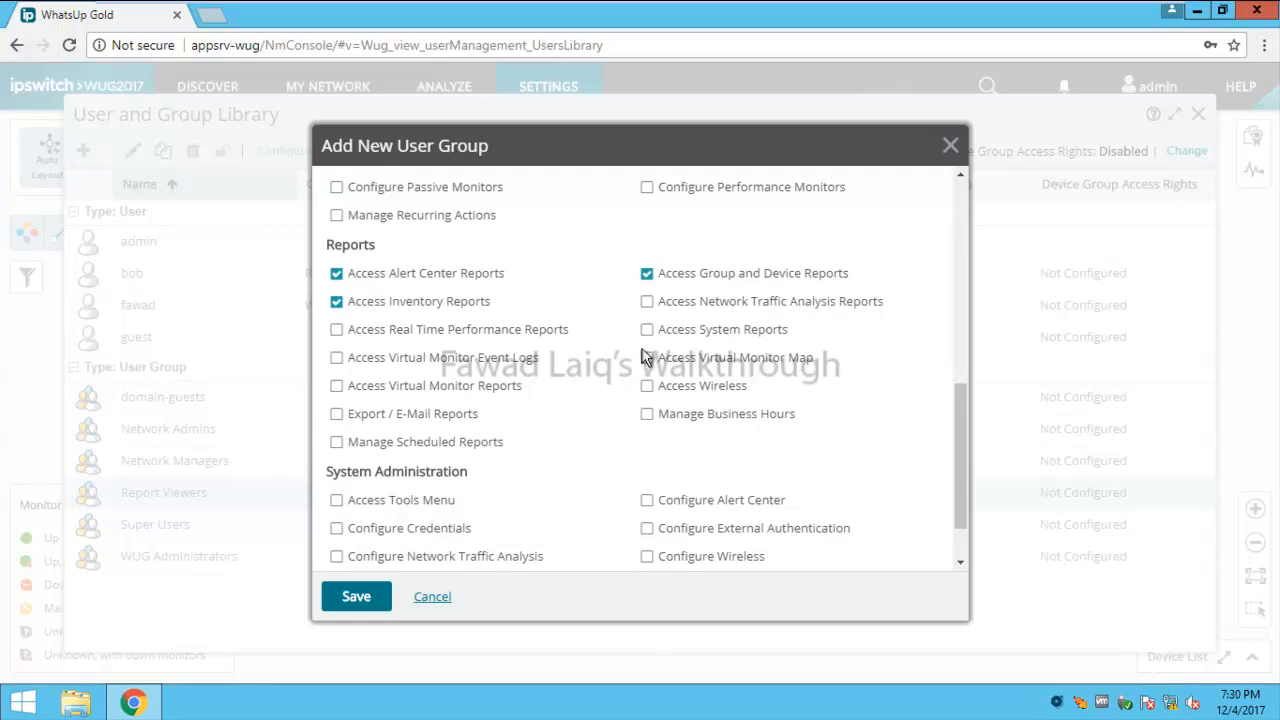
mouse_move(648, 340)
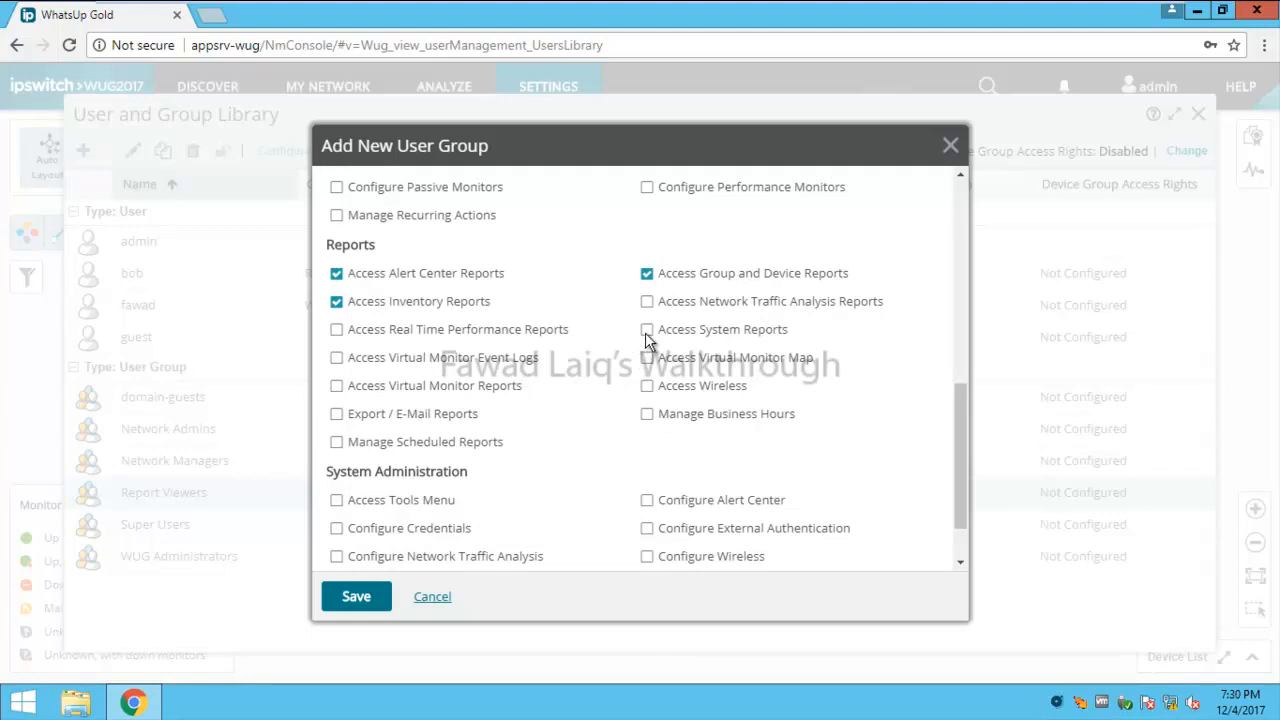
click(647, 329)
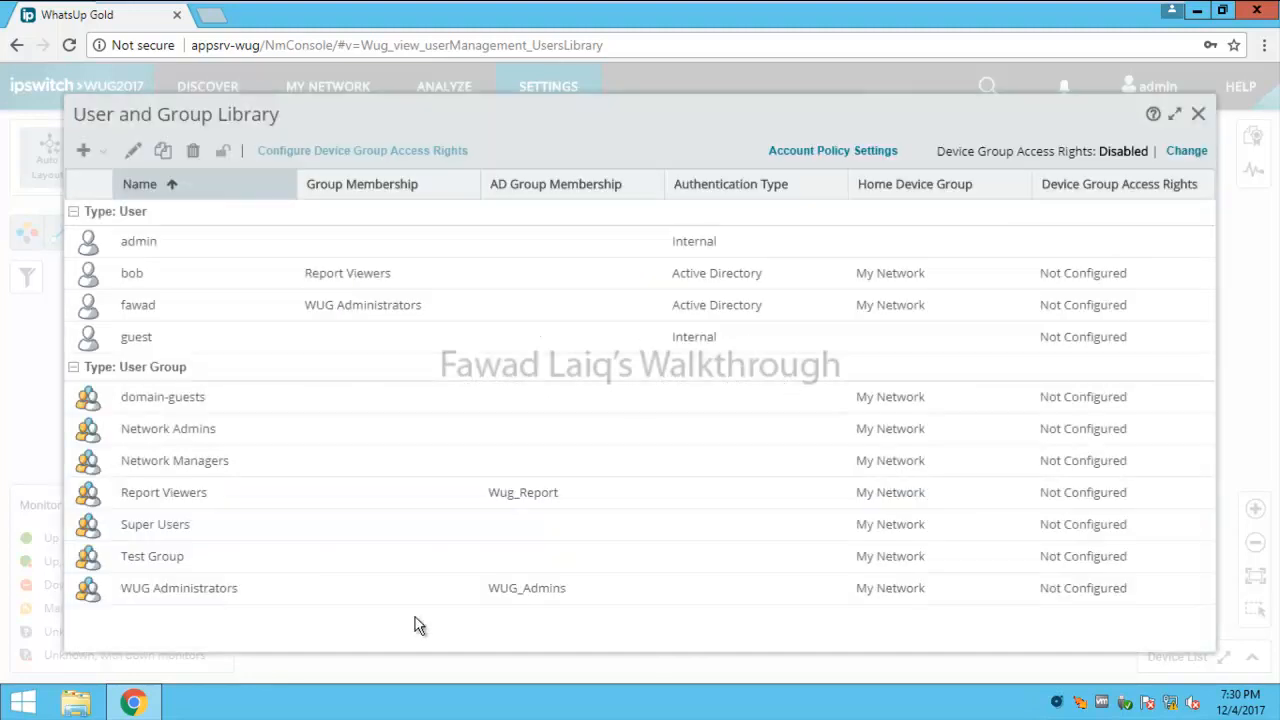
mouse_move(168, 566)
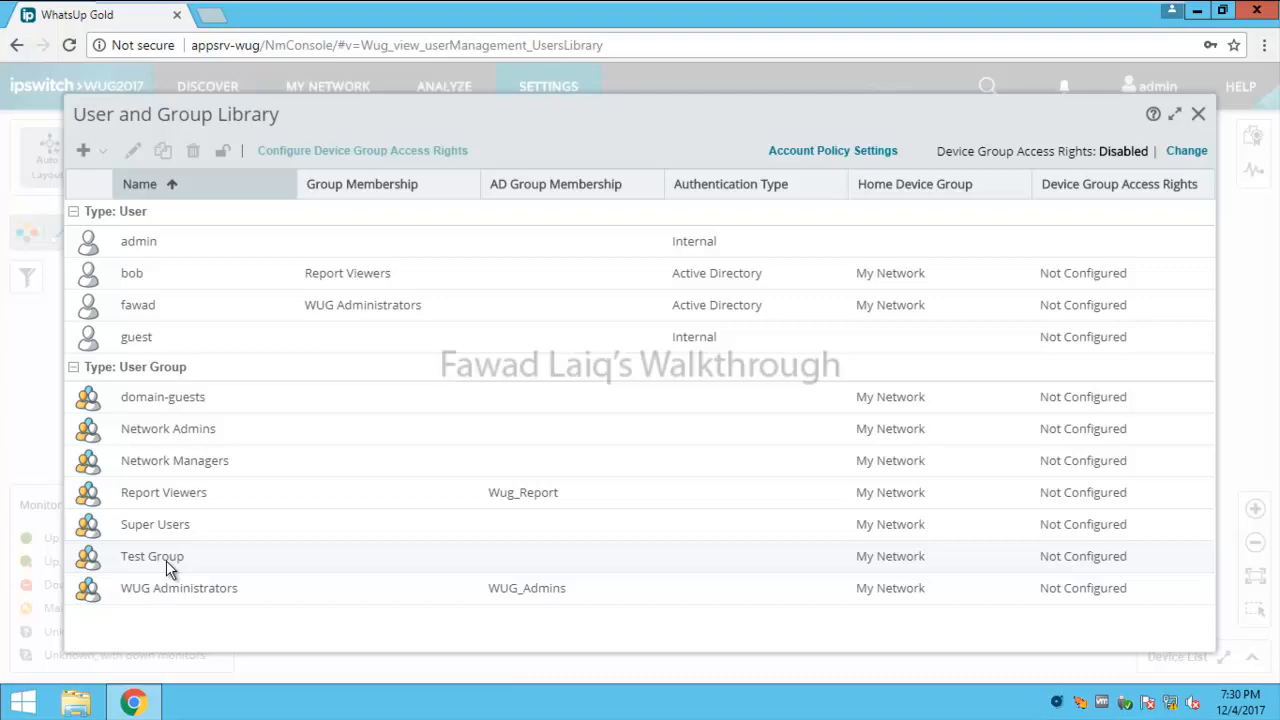
mouse_move(172, 500)
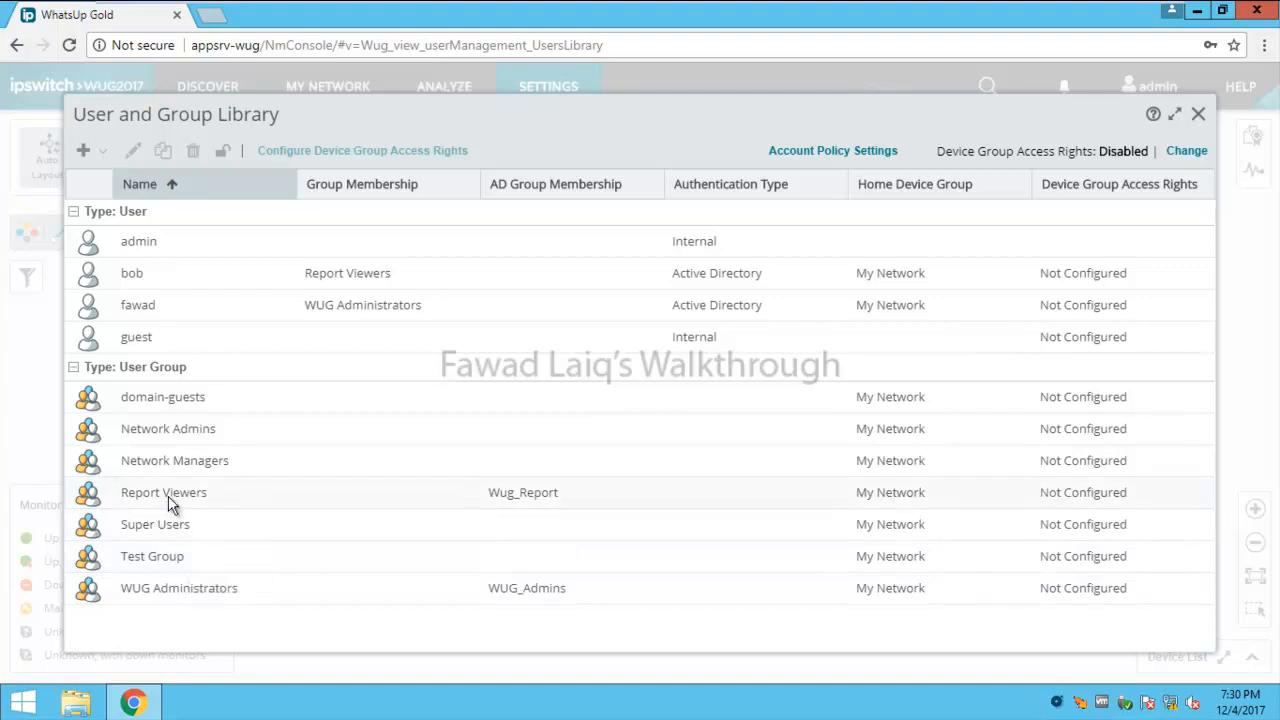
mouse_move(155, 506)
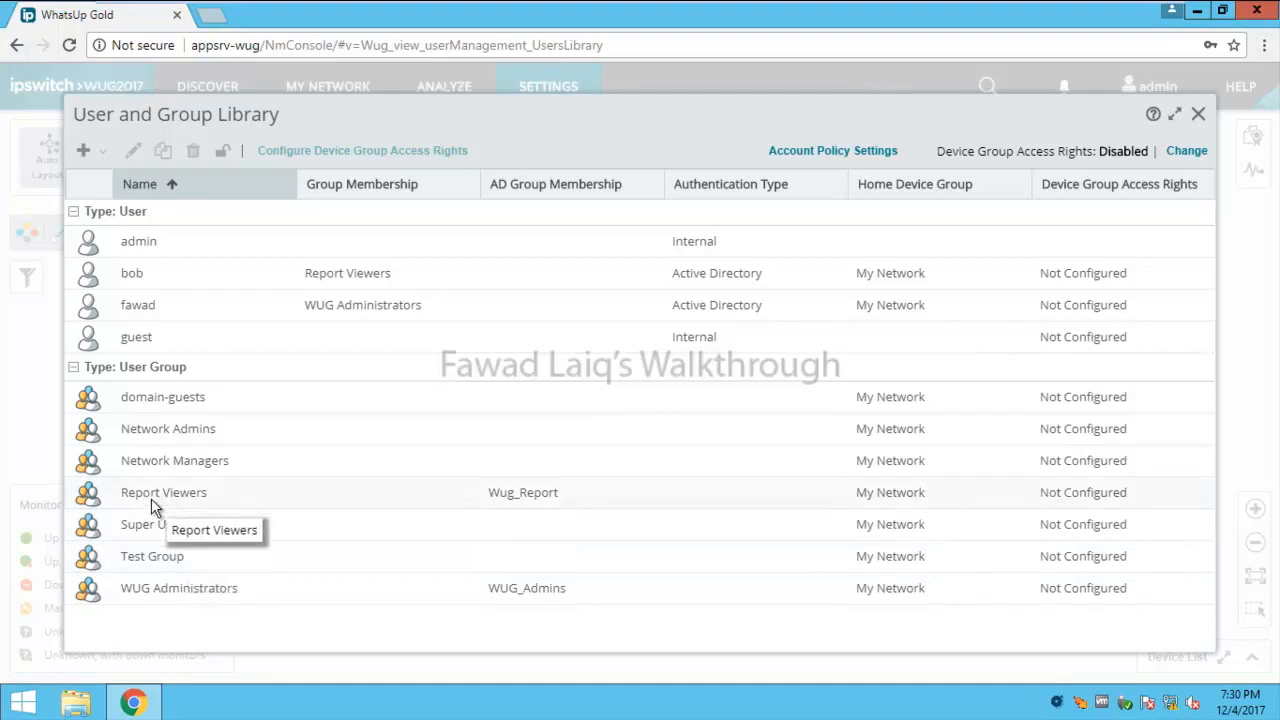
Step: Show the Add menu with its User and Group choices
click(83, 150)
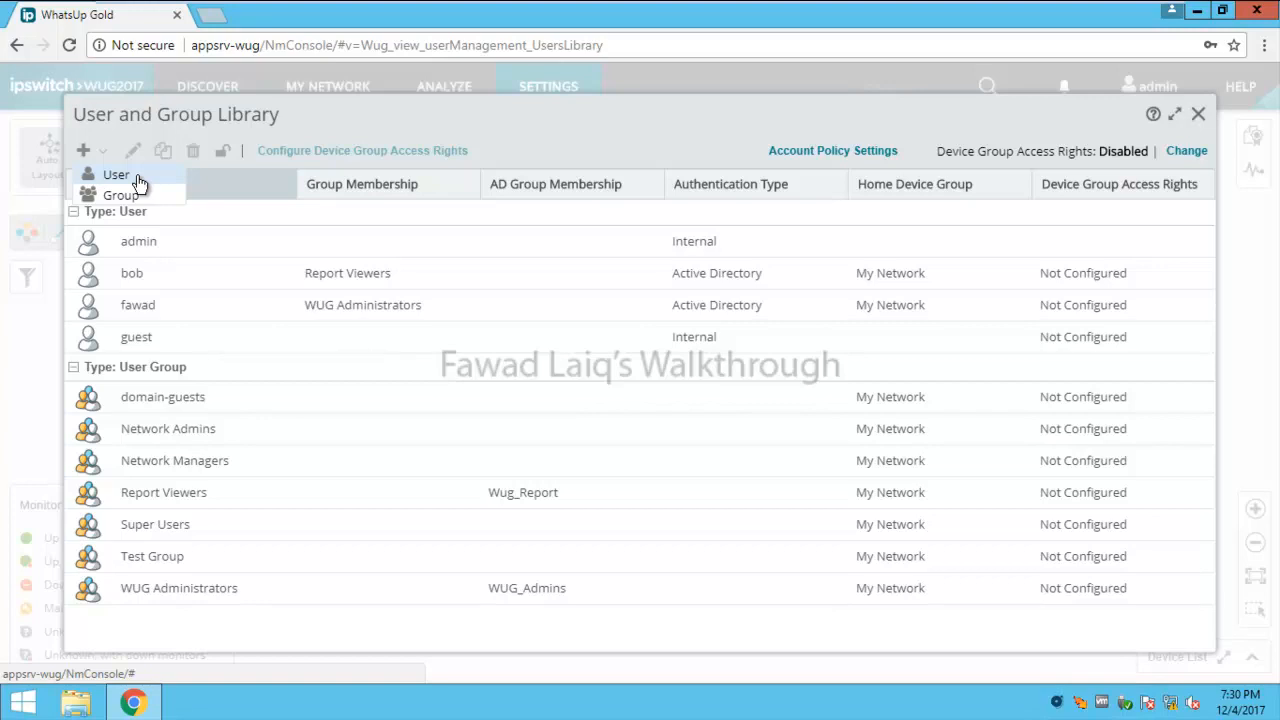
Step: Add a new user named 'Test' and enter and confirm its password
click(116, 173)
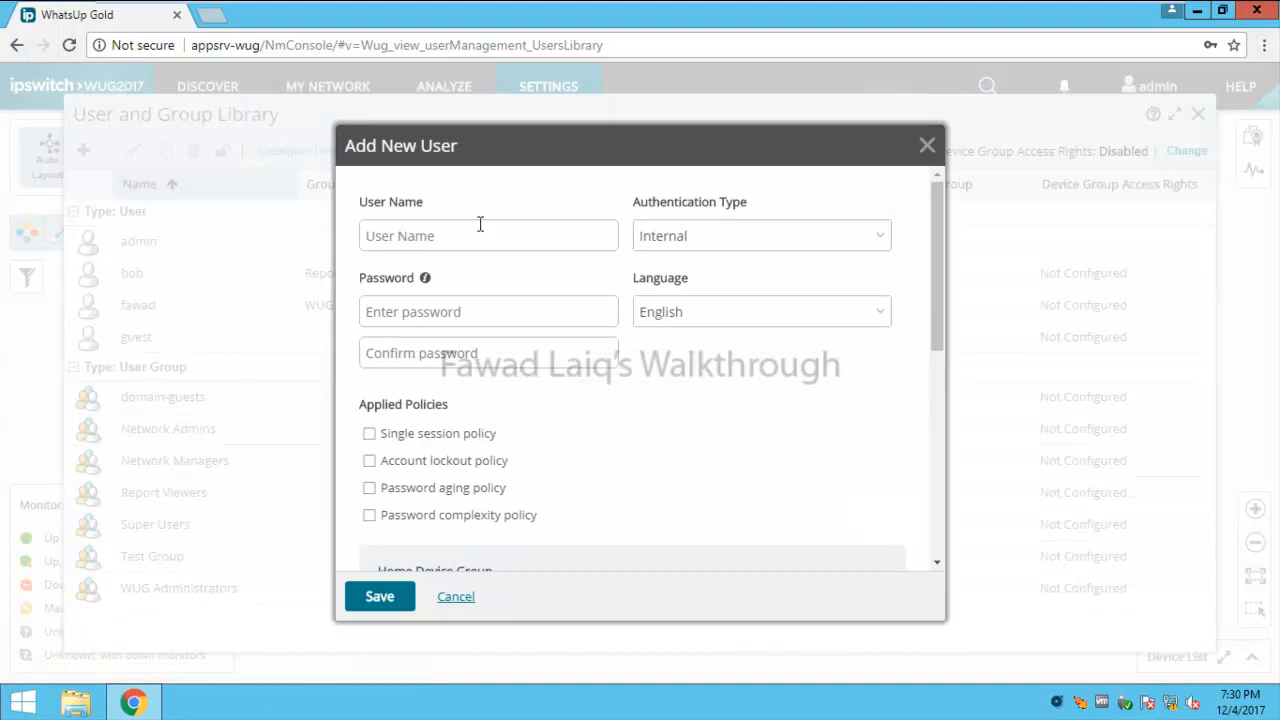
click(483, 236)
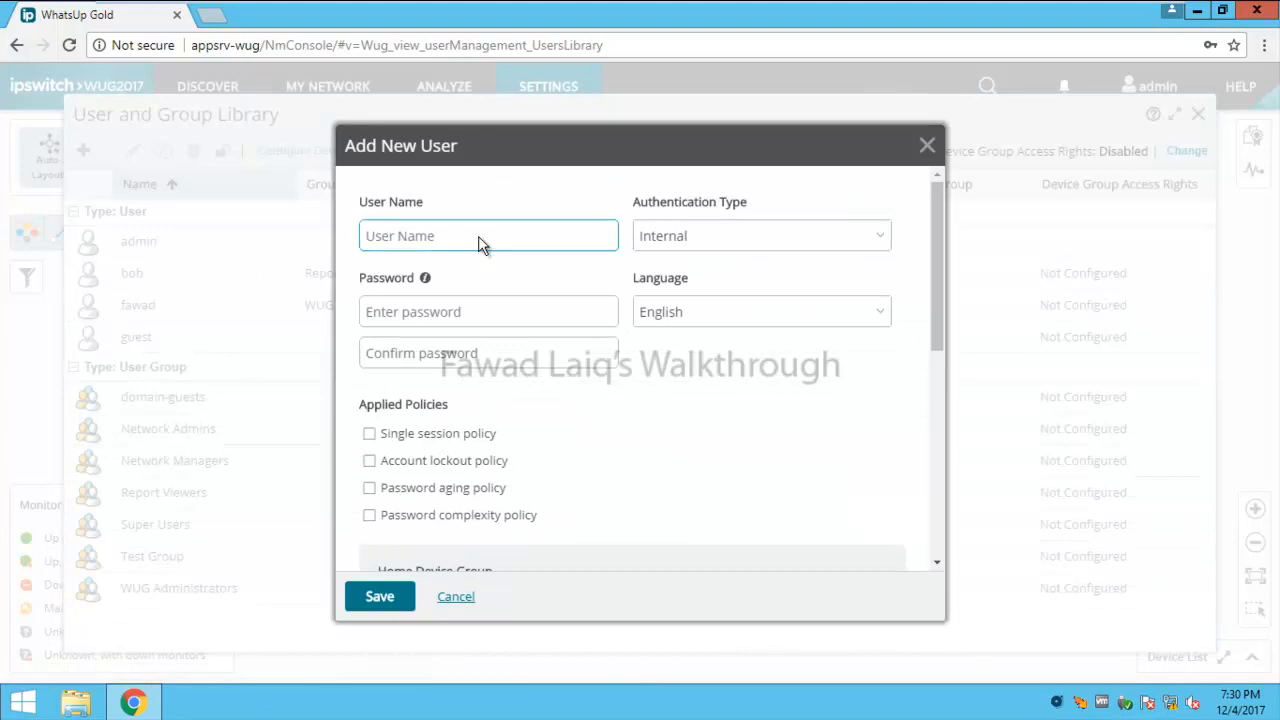
text(Test)
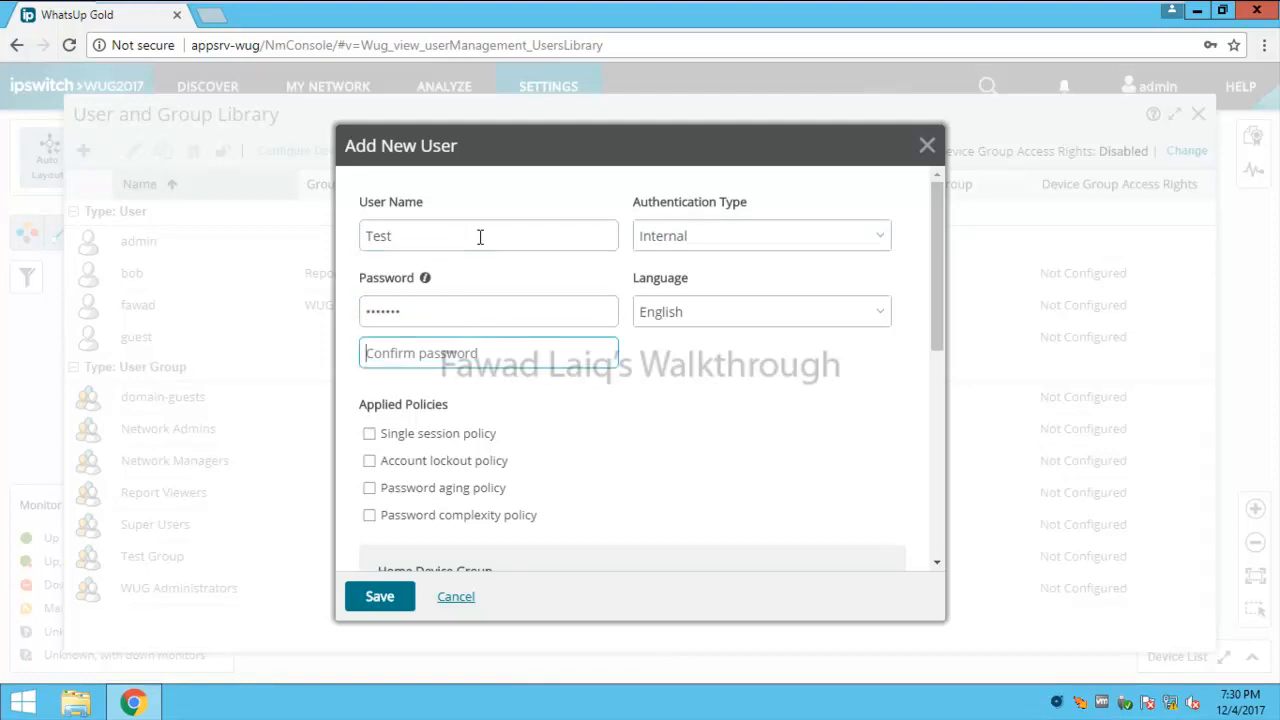
text(•••••••)
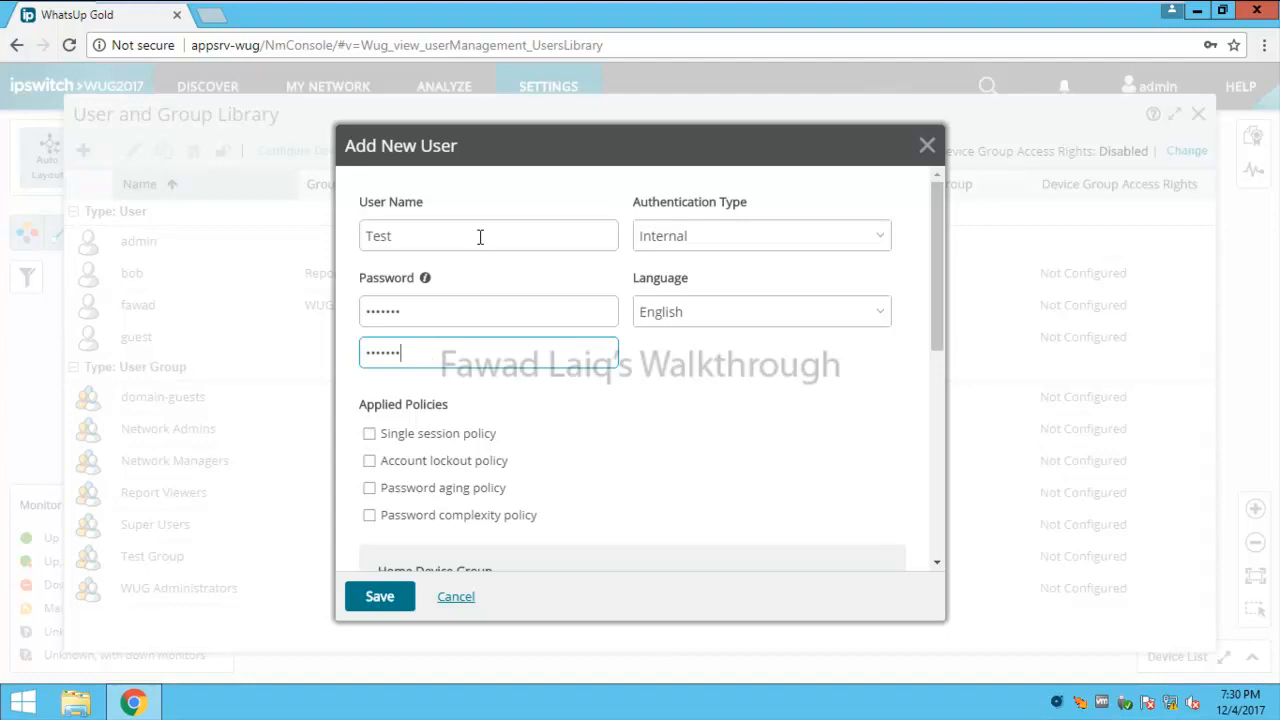
scroll(down, 3)
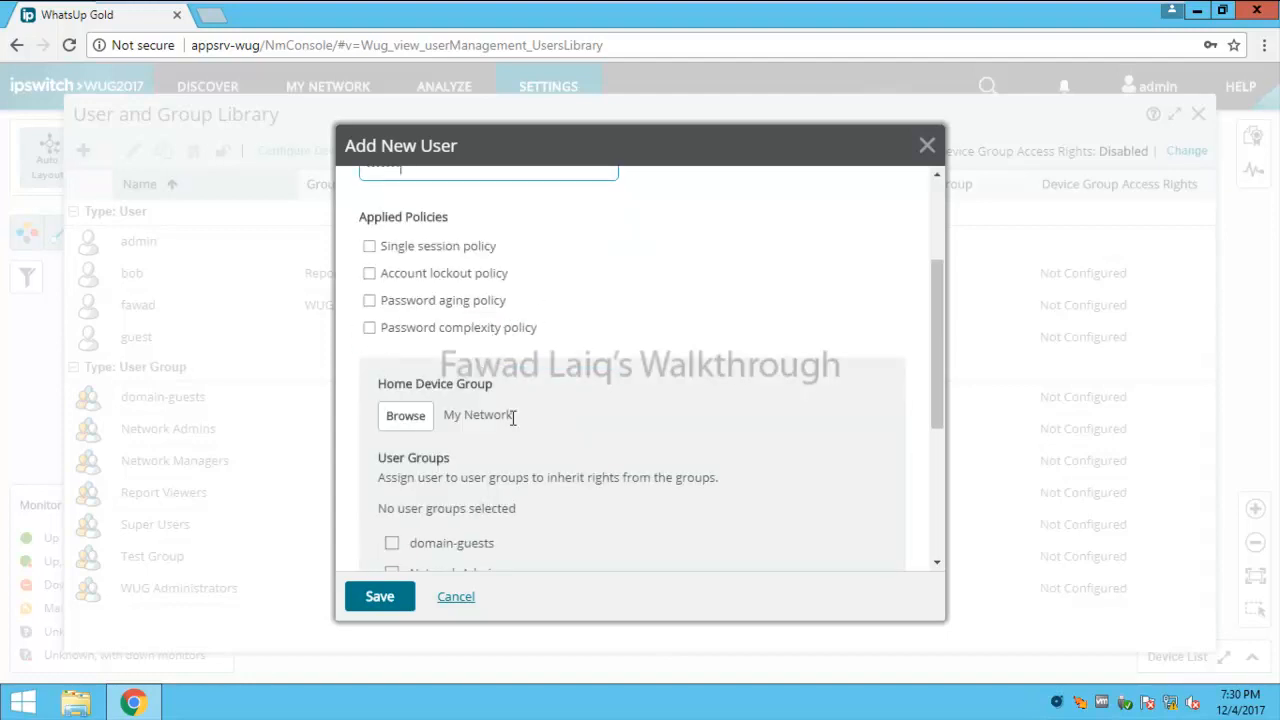
mouse_move(480, 386)
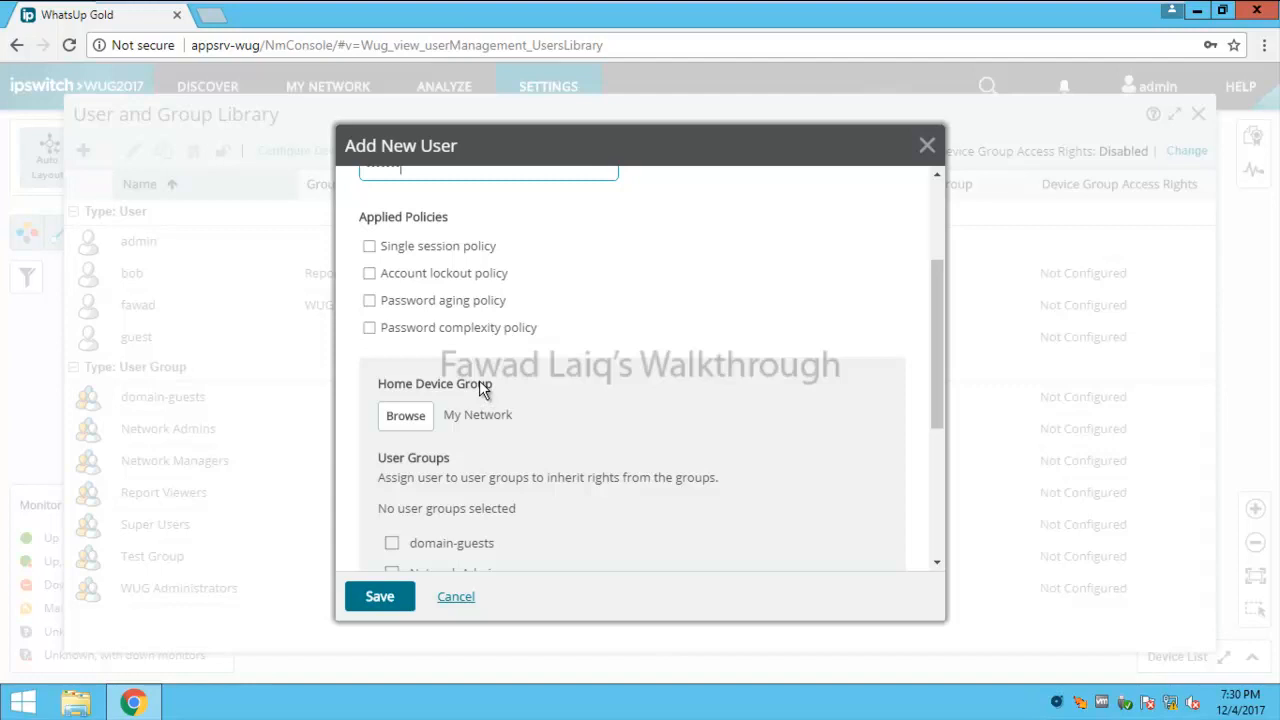
Step: Tick Test Group under the new user's User Groups
scroll(down, 3)
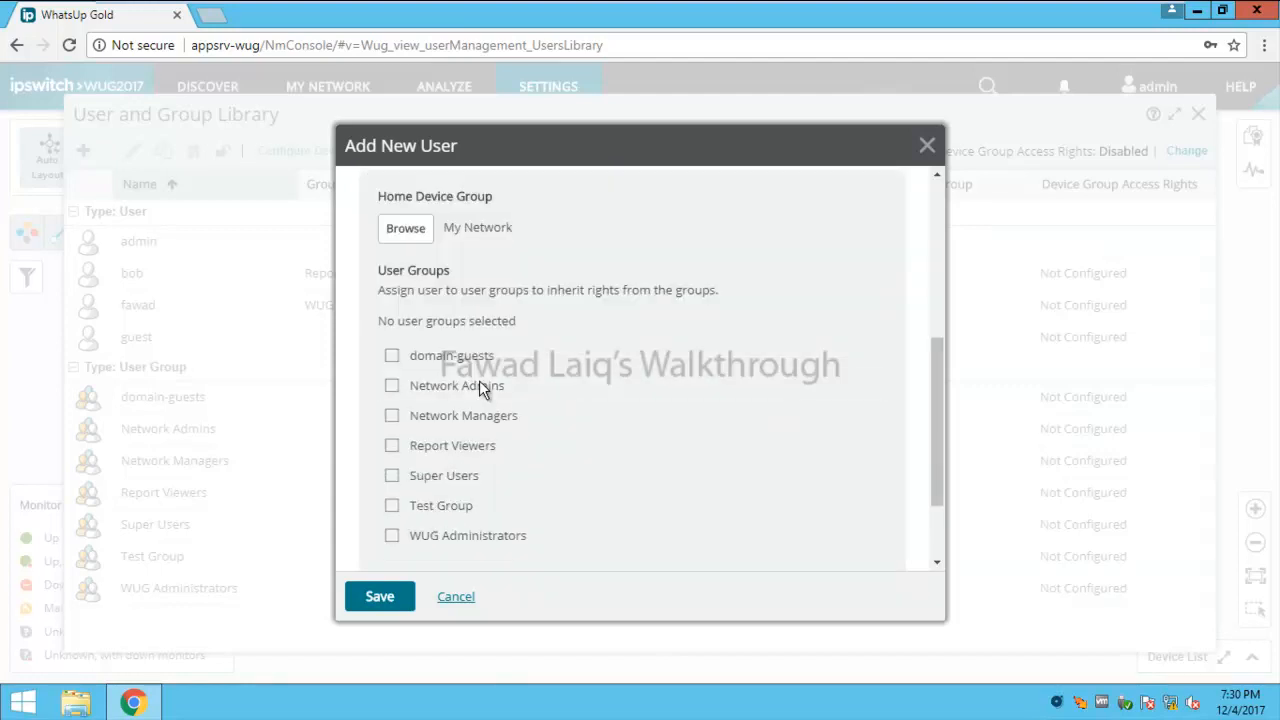
scroll(down, 3)
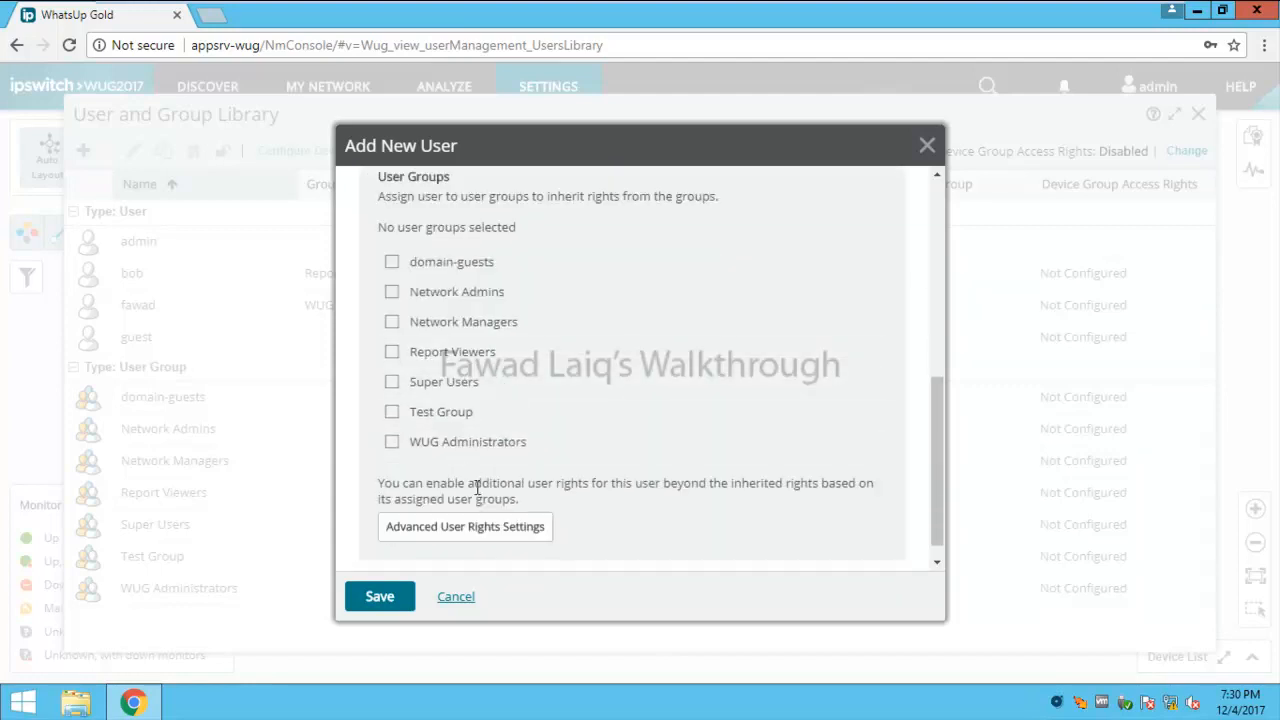
mouse_move(472, 457)
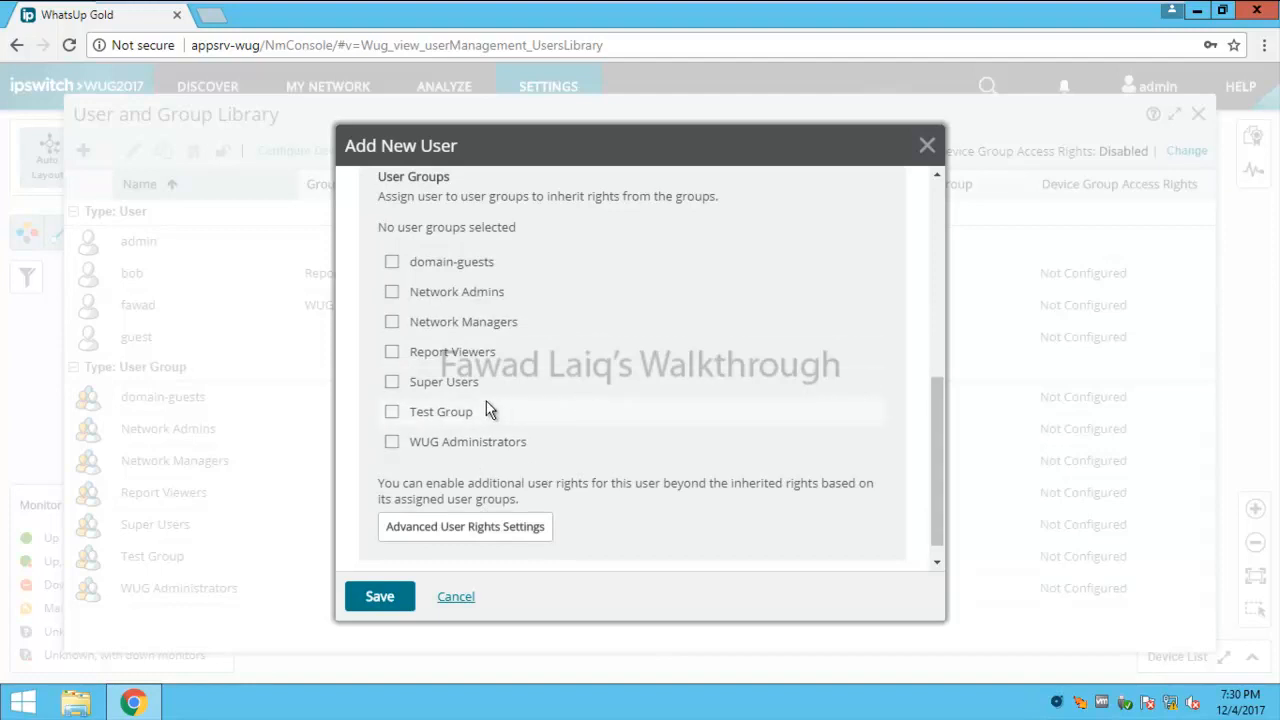
mouse_move(405, 430)
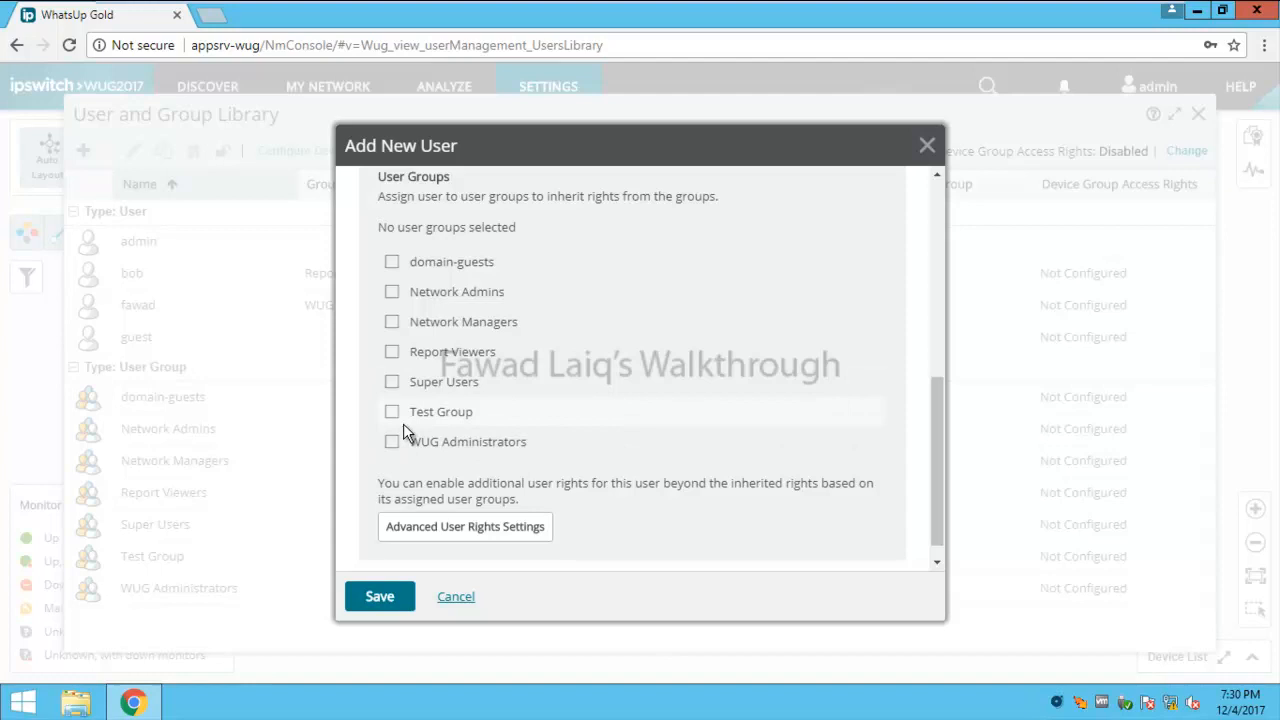
click(391, 411)
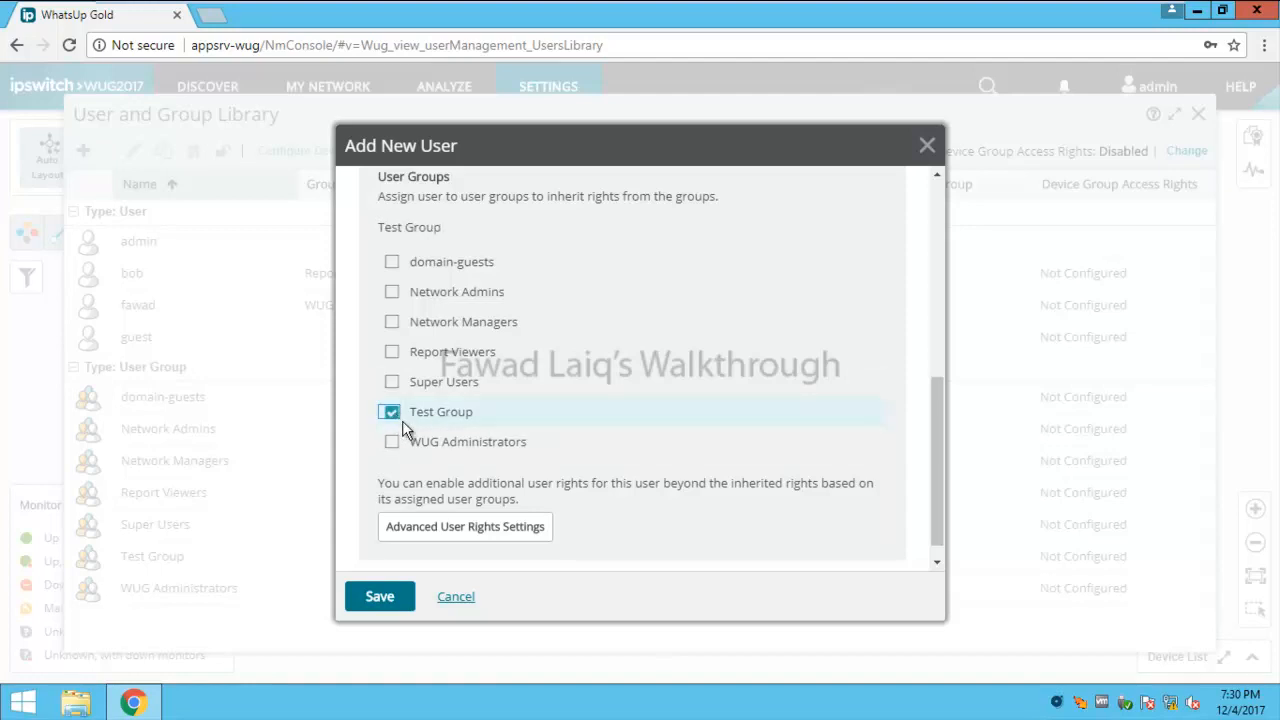
mouse_move(469, 419)
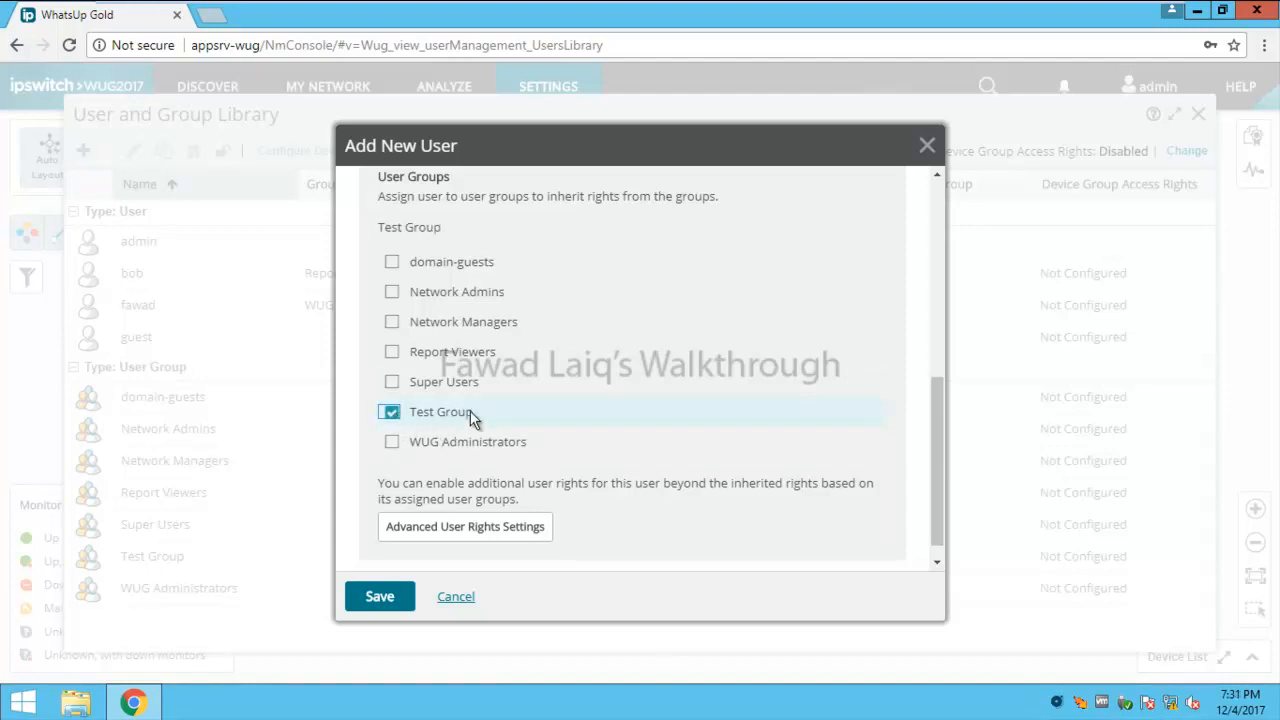
mouse_move(938, 452)
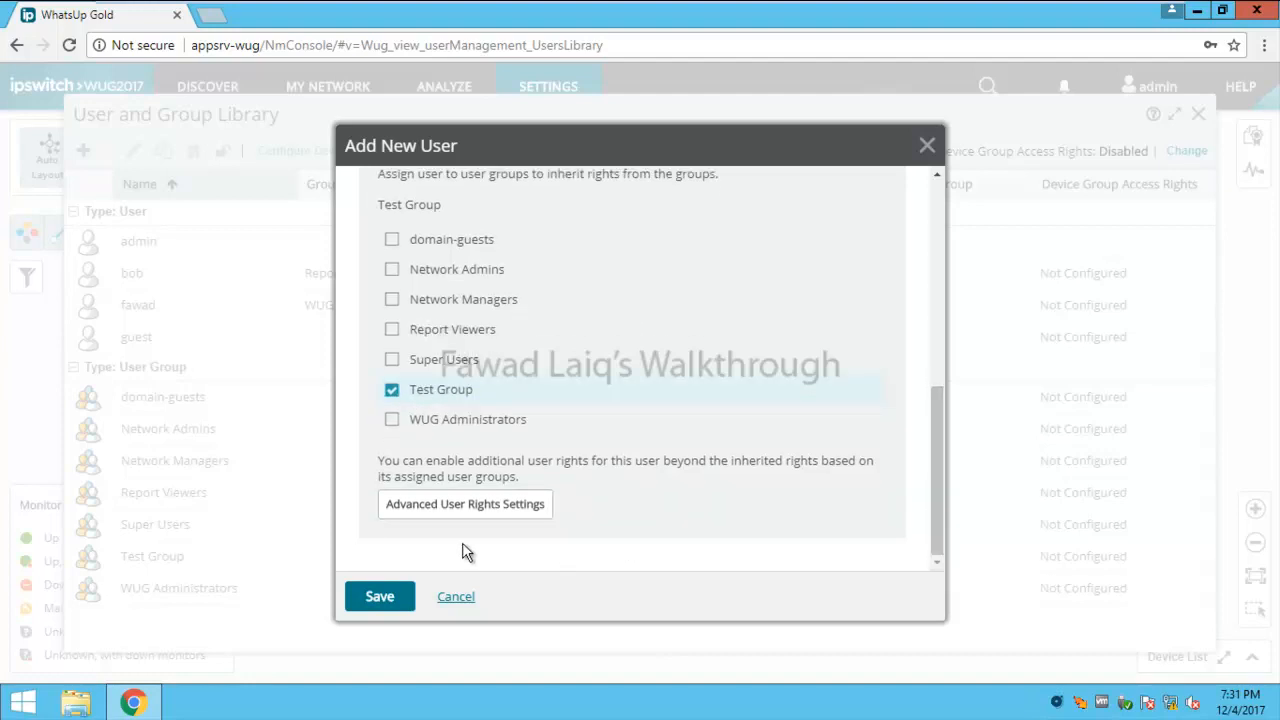
Step: Open Advanced User Rights Settings and review the inherited Test Group rights
click(464, 504)
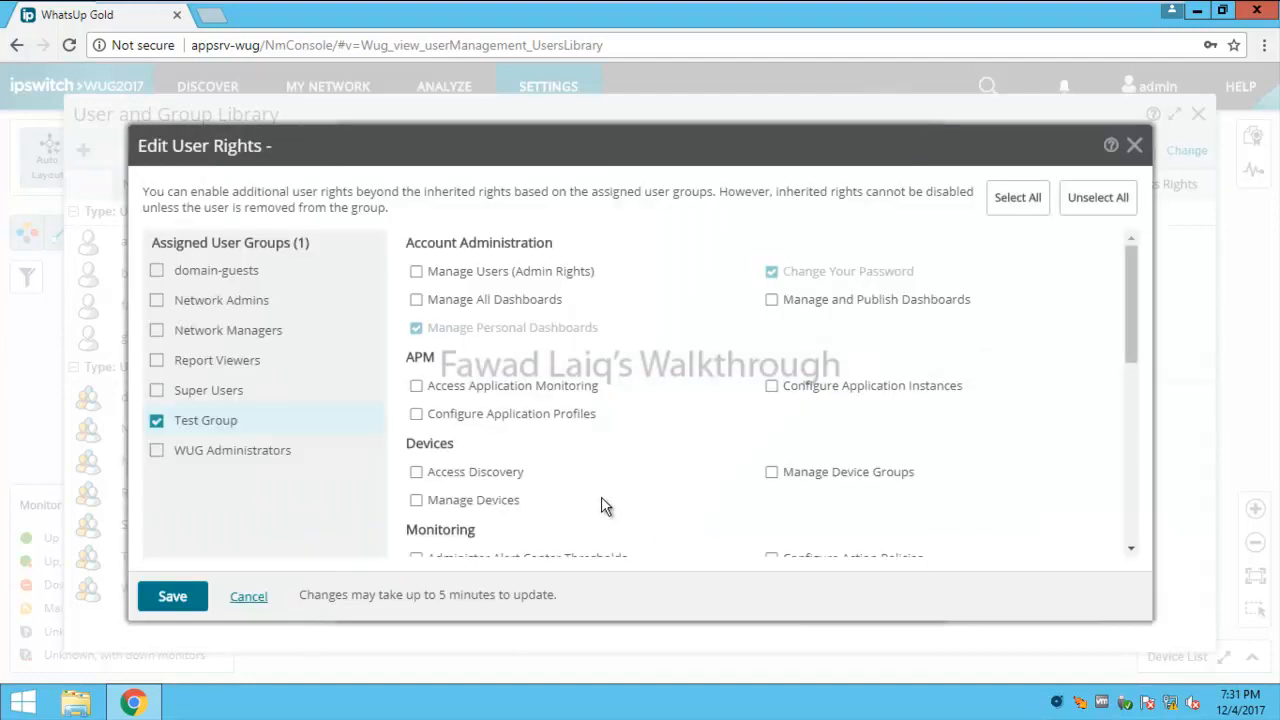
mouse_move(801, 434)
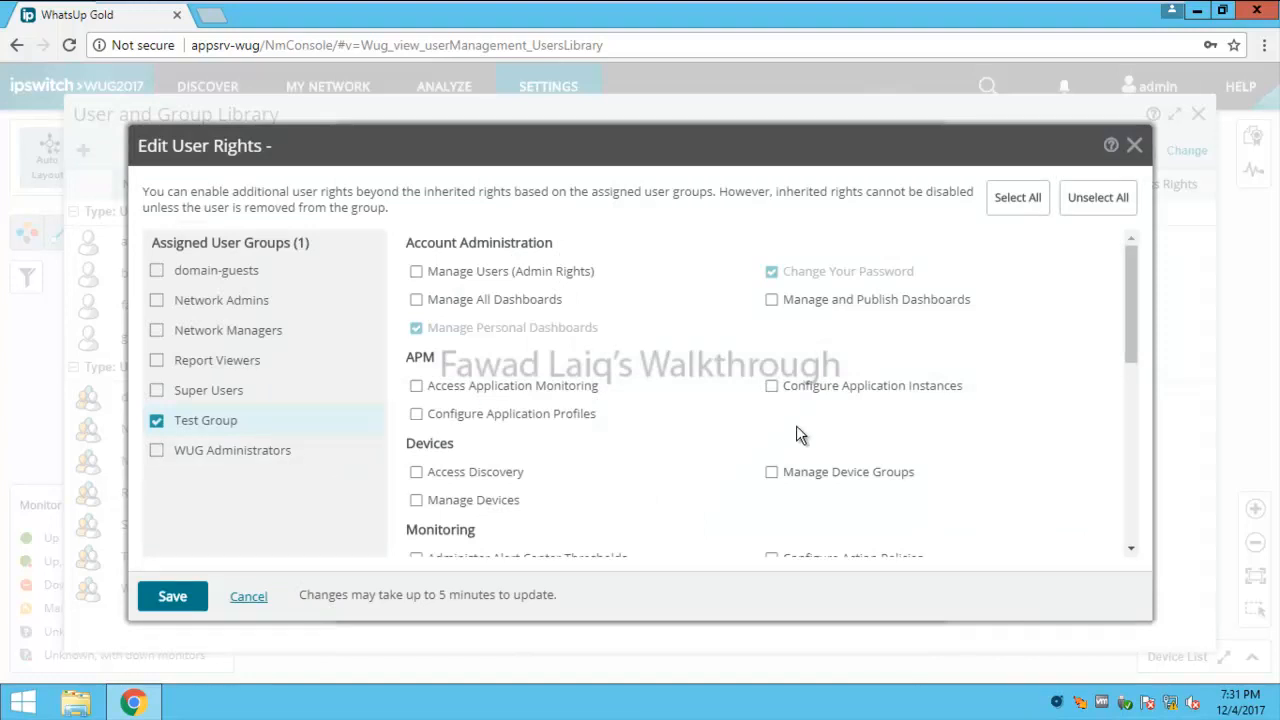
scroll(down, 3)
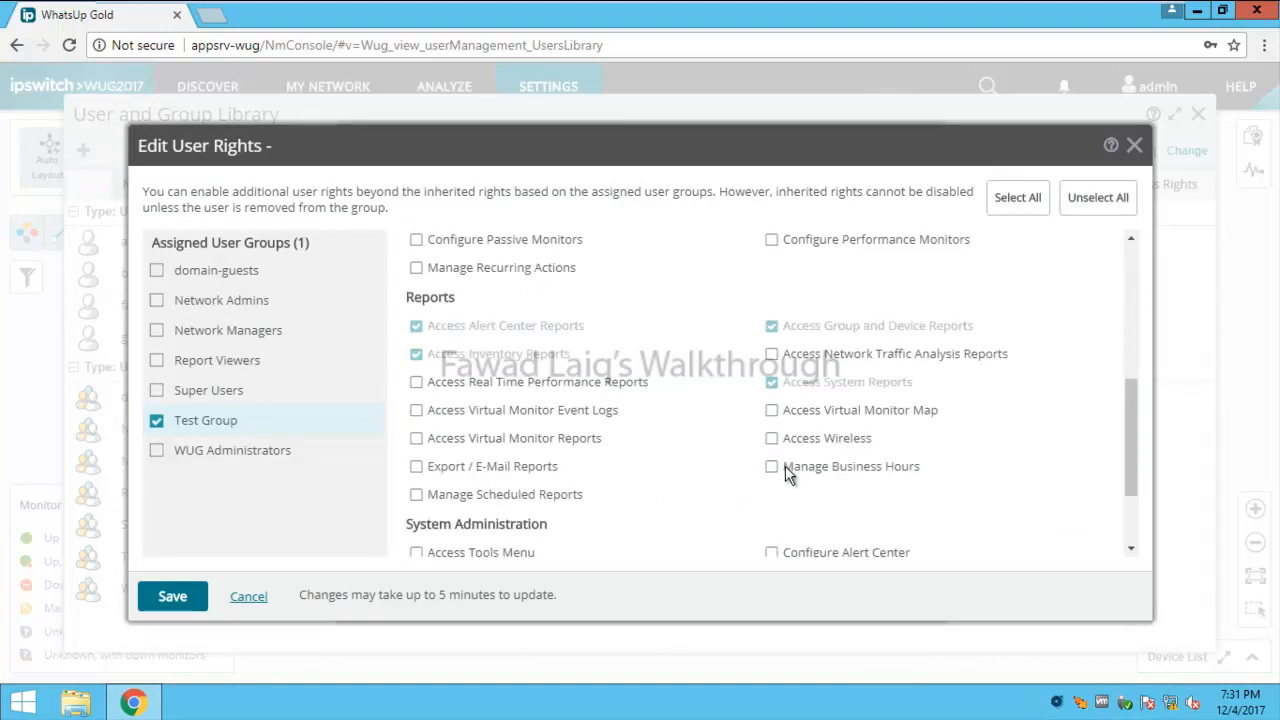
scroll(down, 3)
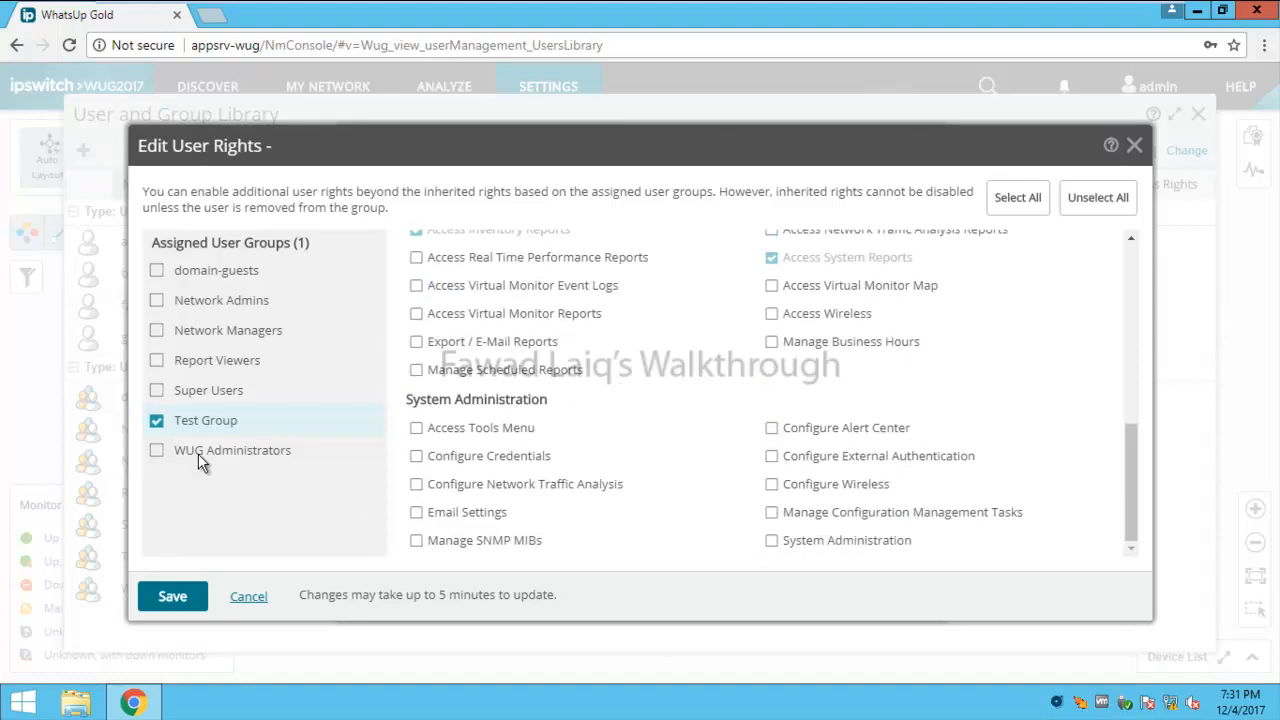
mouse_move(212, 438)
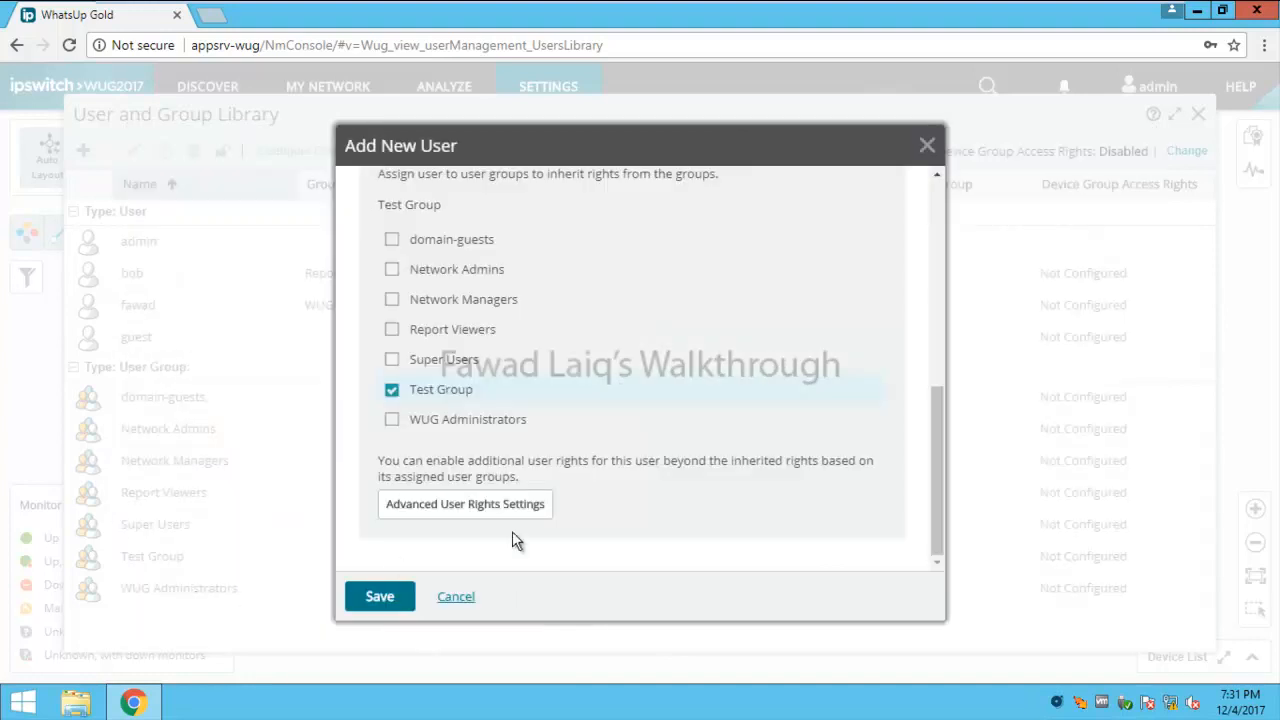
mouse_move(430, 410)
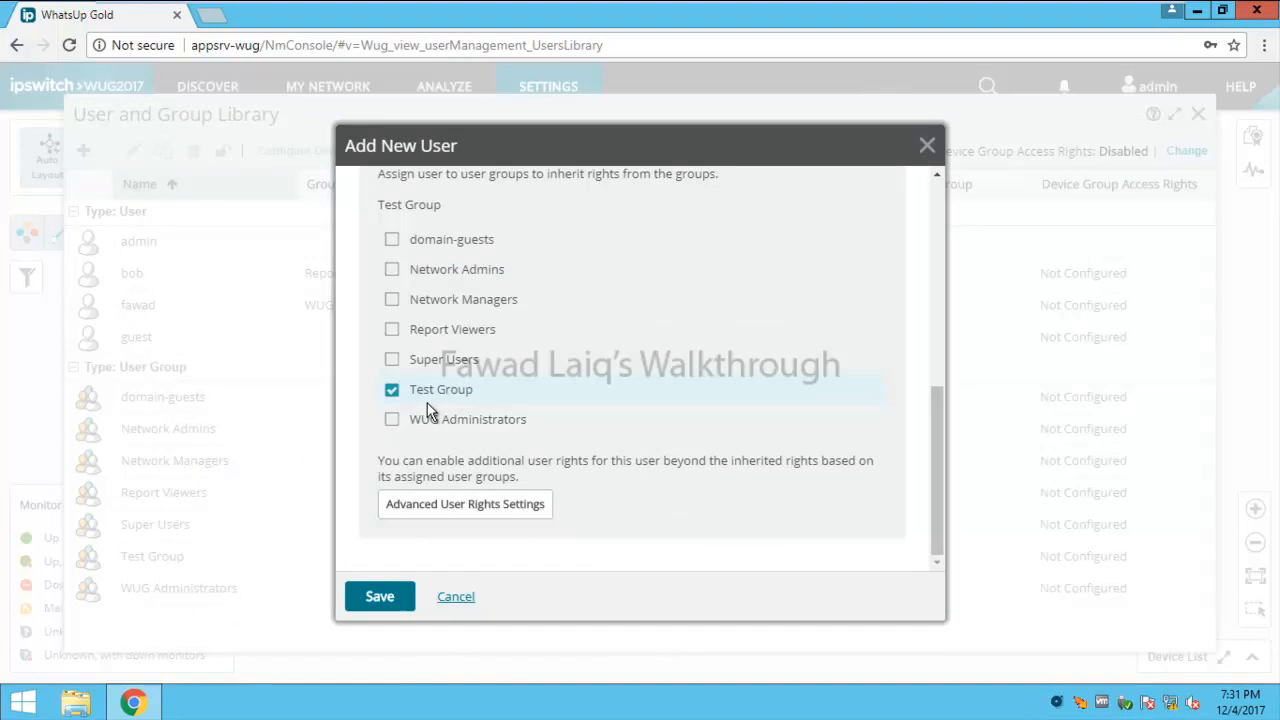
mouse_move(450, 610)
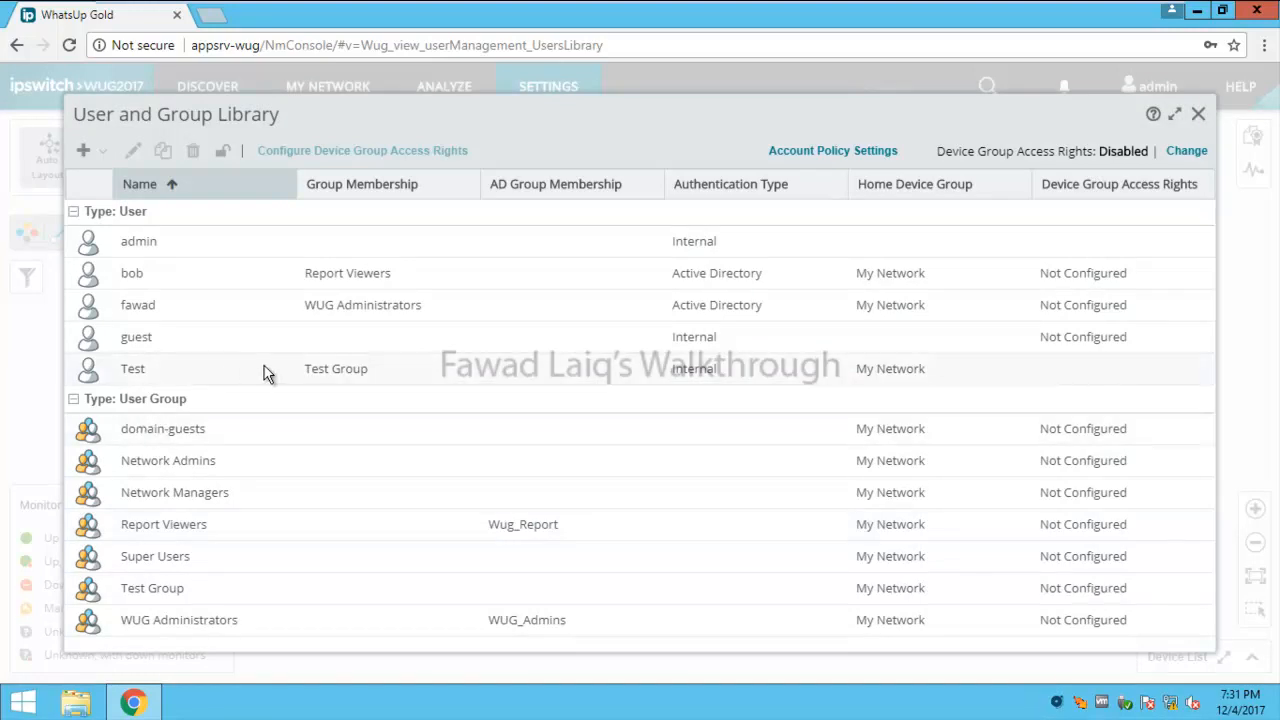
mouse_move(698, 383)
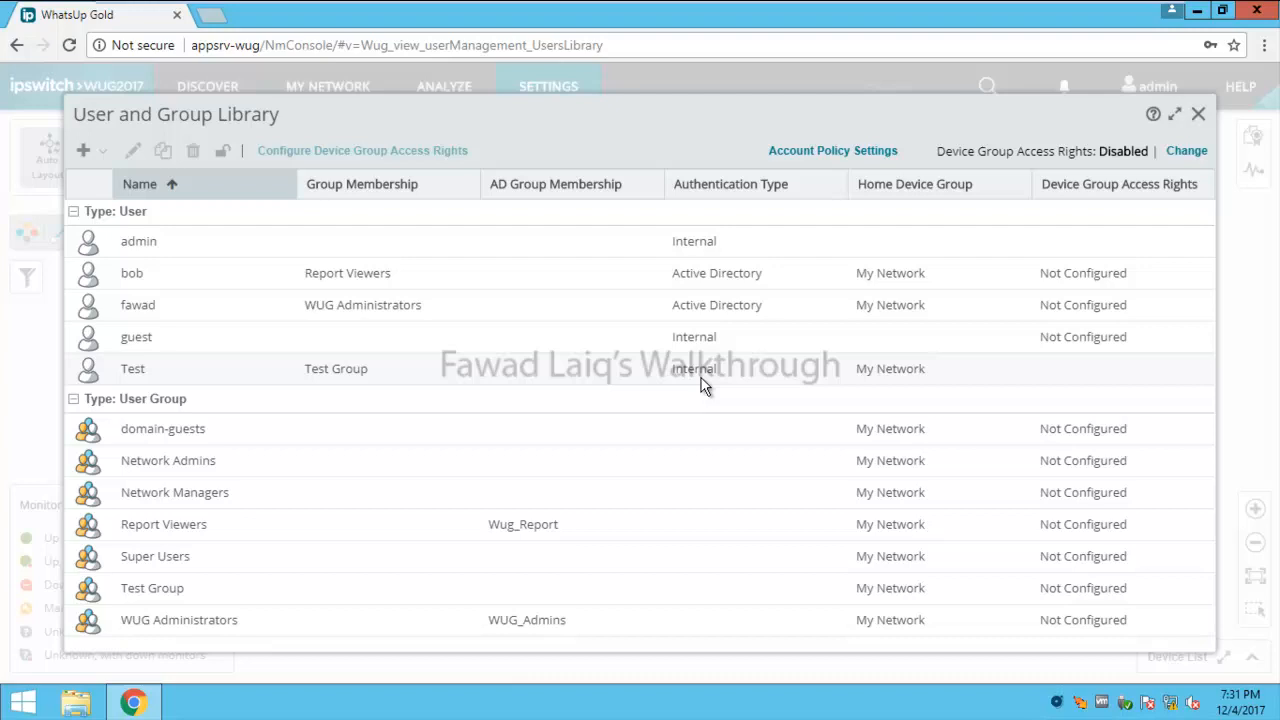
mouse_move(870, 405)
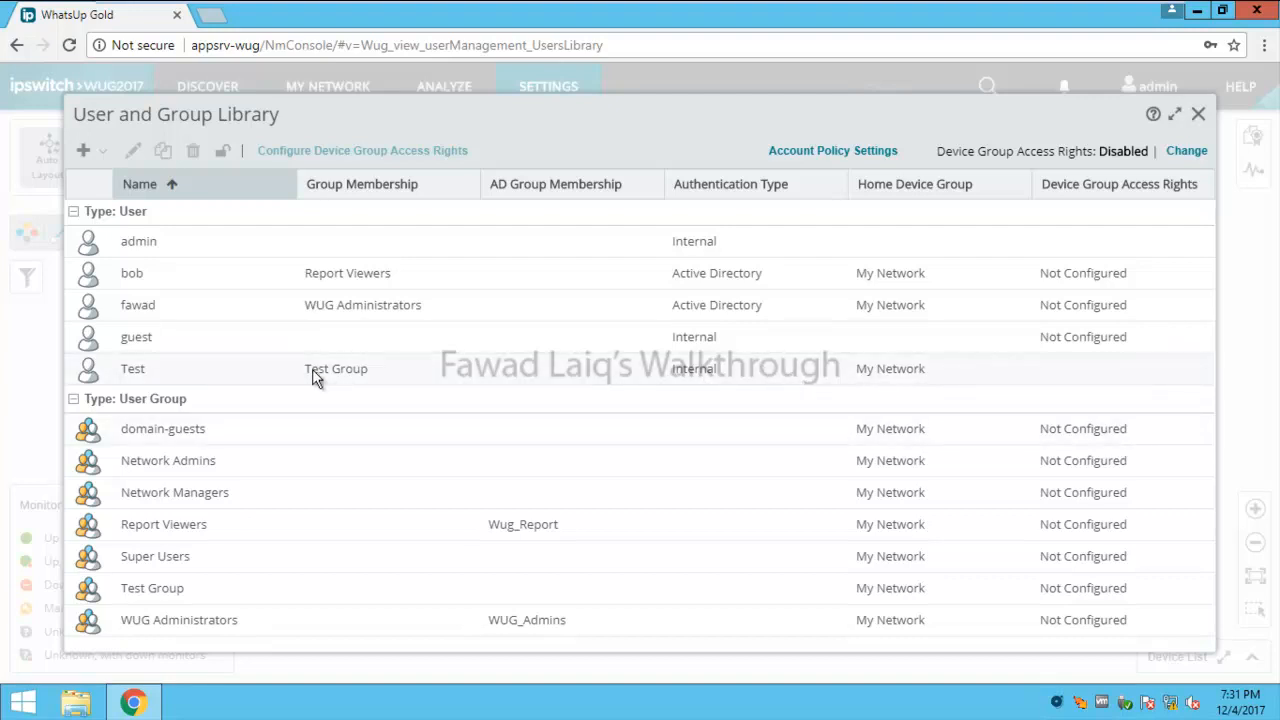
mouse_move(868, 370)
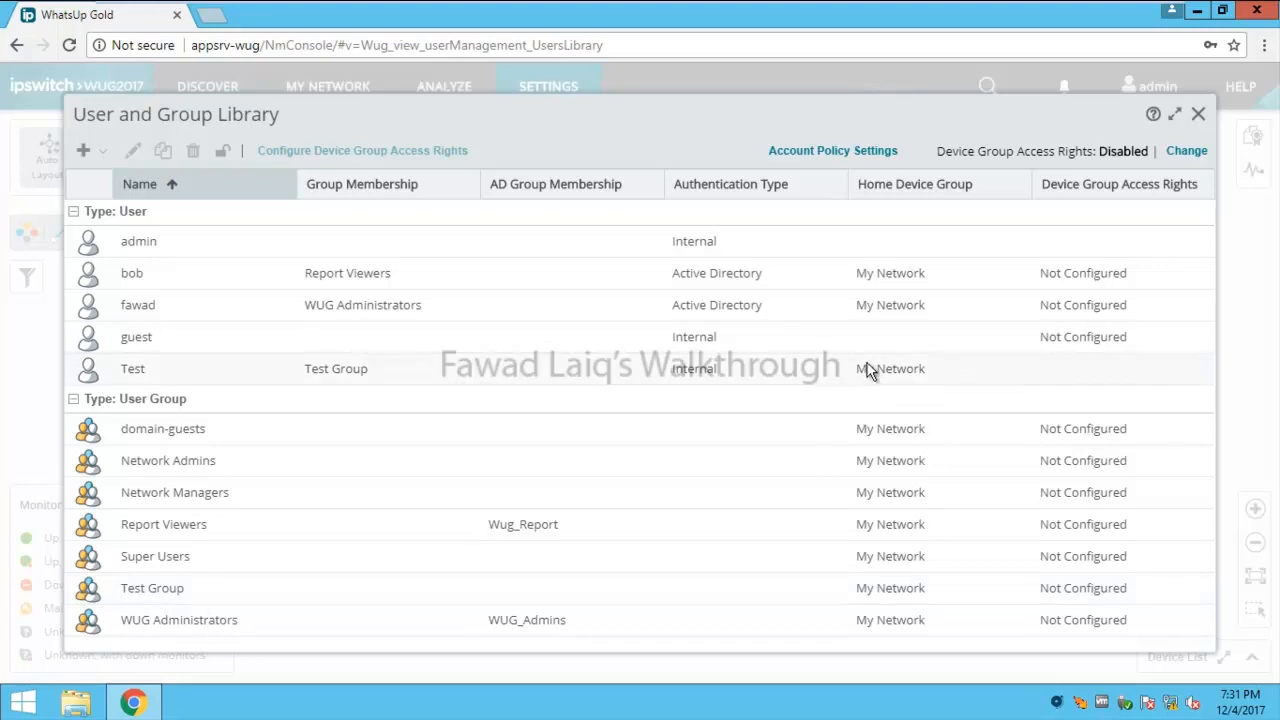